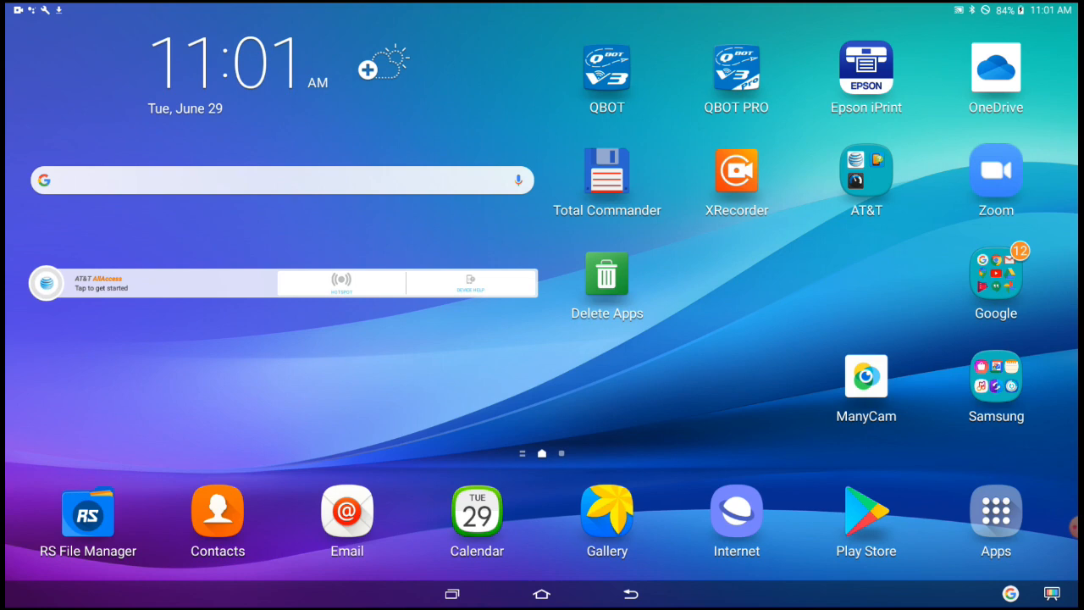
- Launch QBOT PRO from the Android home screen to reach its main menu
left_click(735, 64)
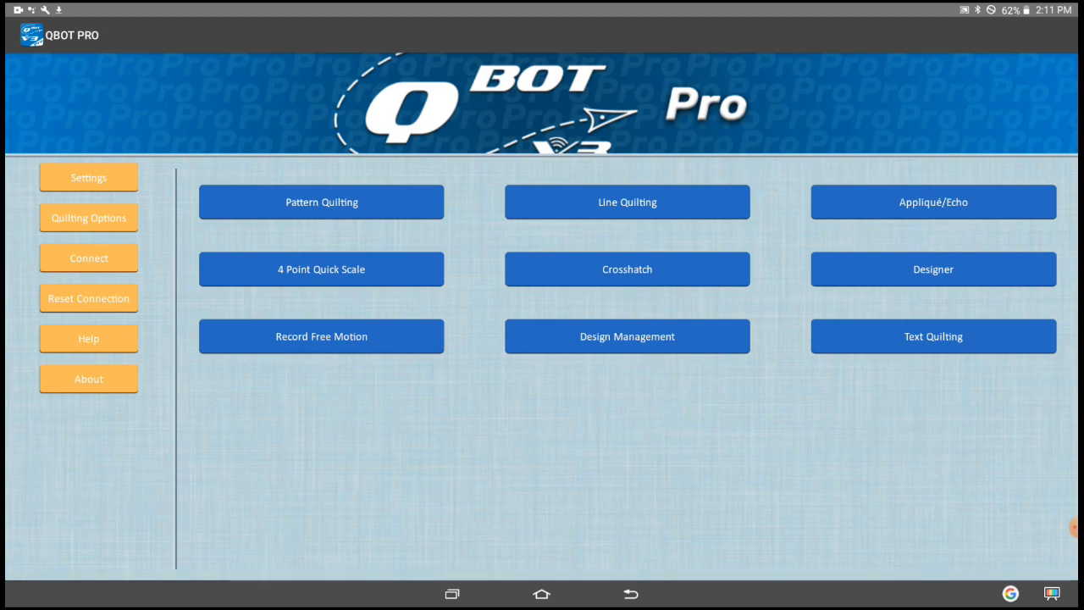
- Start a new Designer layout and choose Design on the Quilt
left_click(935, 272)
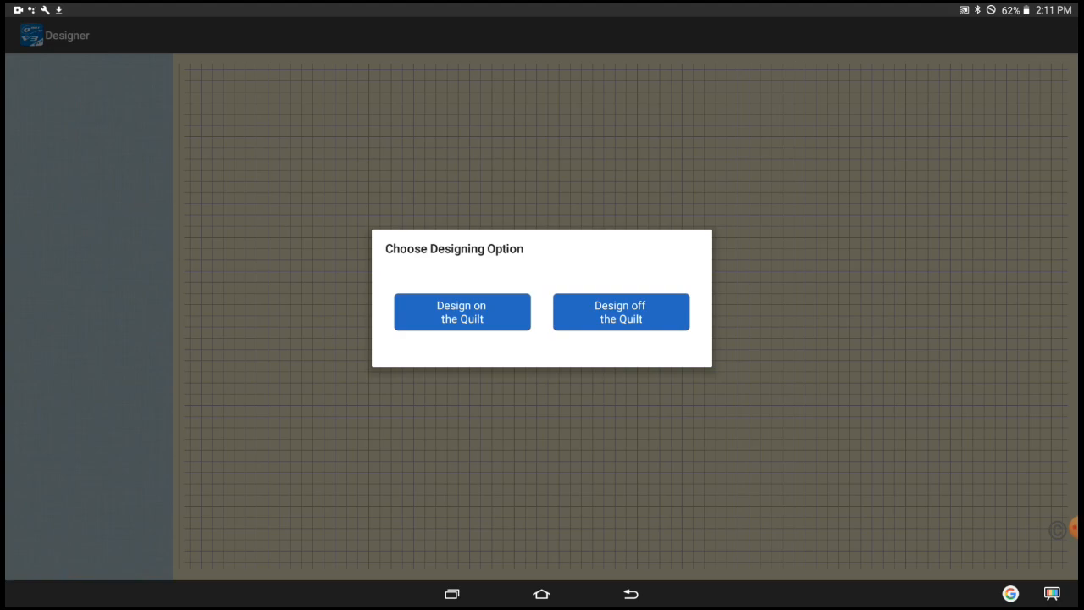
left_click(461, 311)
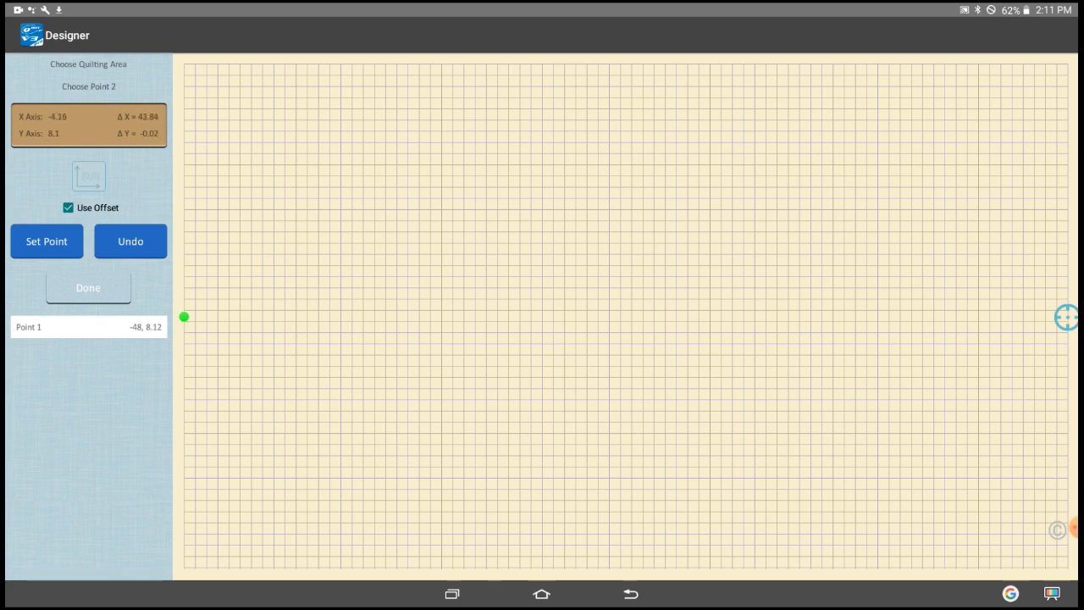
- Define a four-corner quilting area about 45 by 12 inches with Set Point and Done
left_click(48, 241)
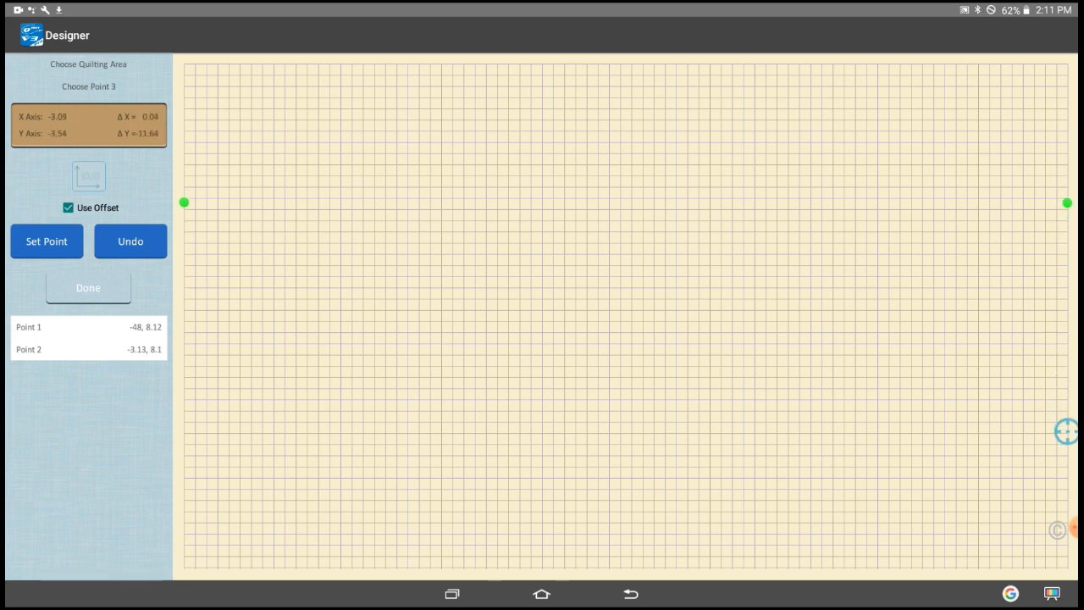
left_click(47, 240)
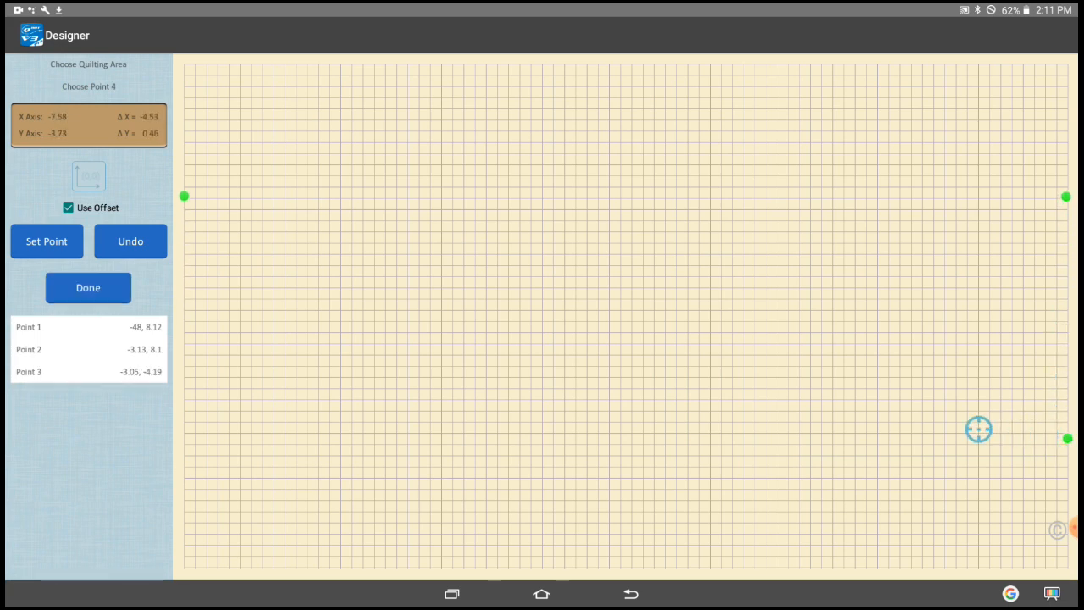
left_click_drag(979, 428, 674, 429)
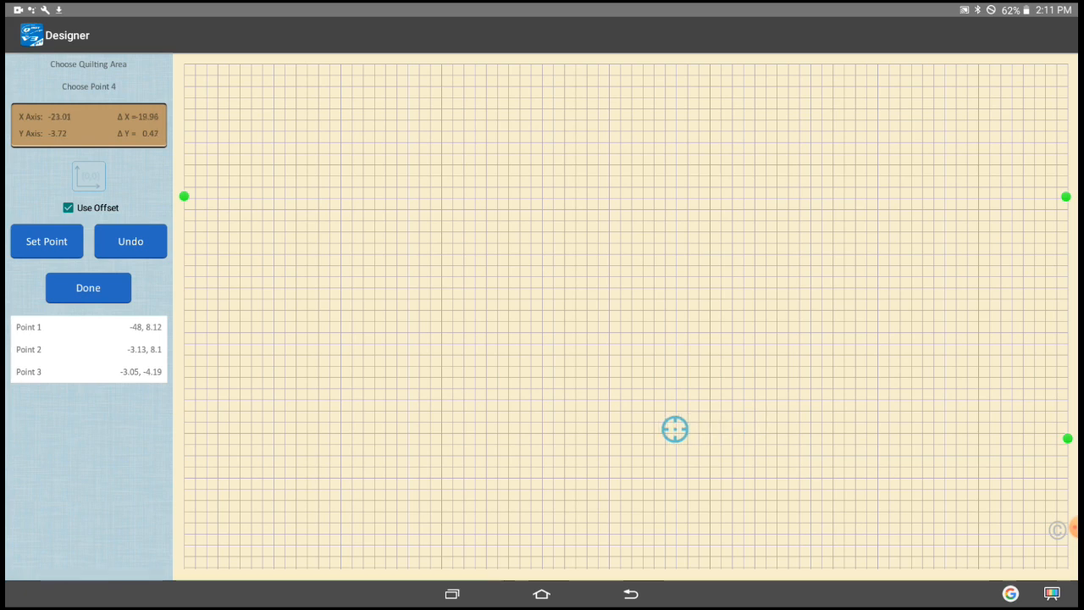
left_click_drag(674, 429, 320, 429)
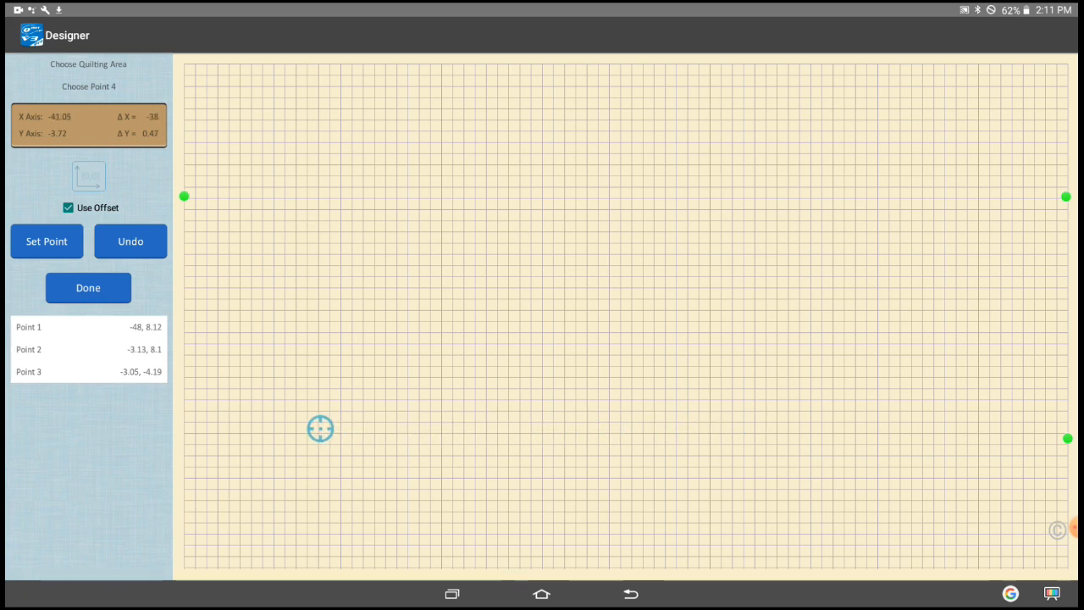
left_click(47, 240)
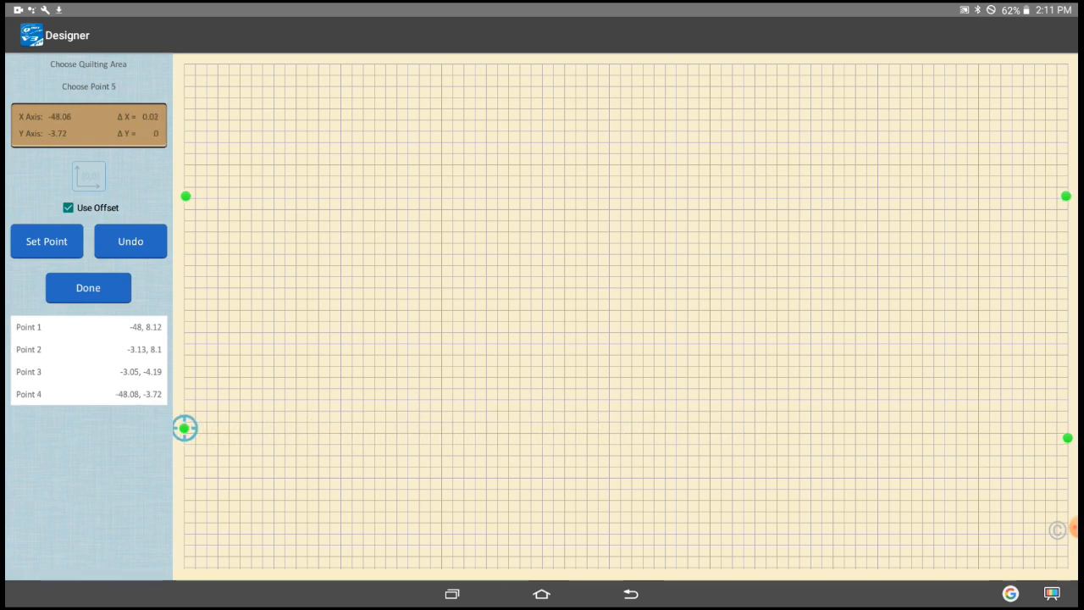
left_click_drag(185, 426, 227, 412)
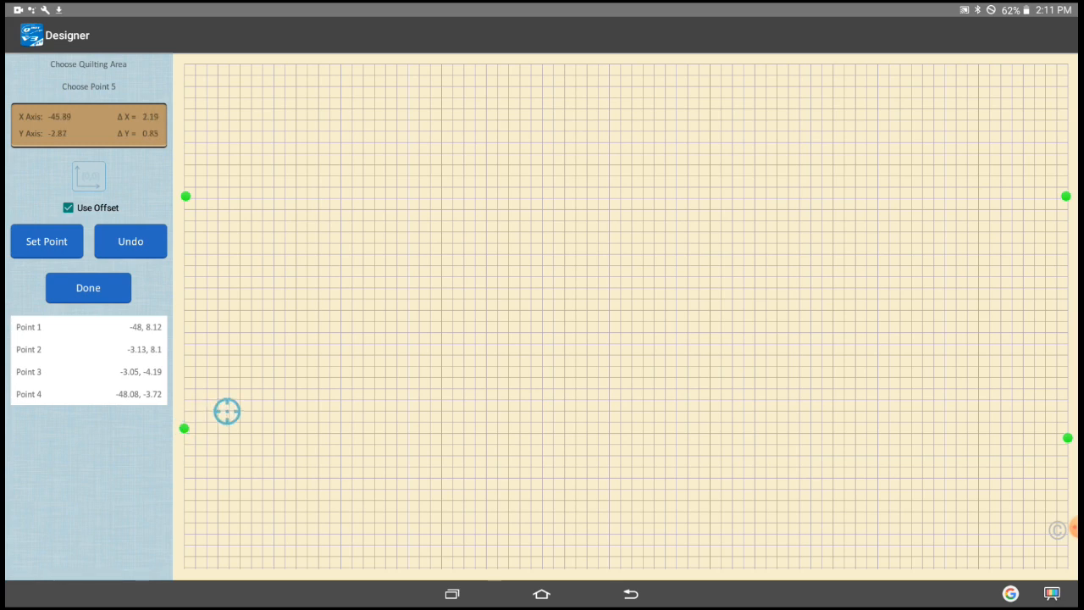
left_click_drag(227, 412, 453, 326)
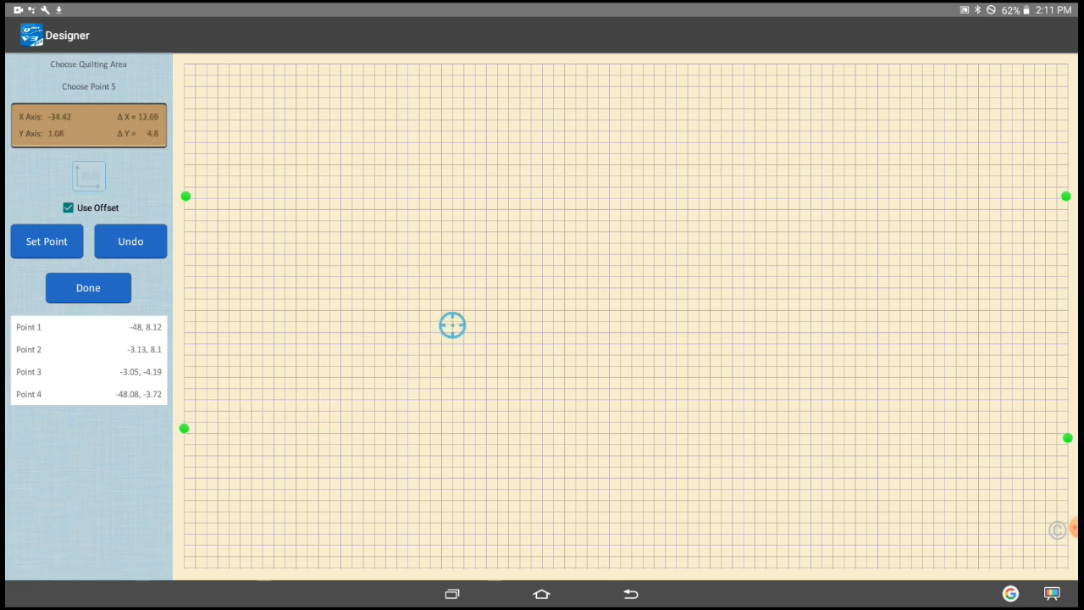
left_click_drag(452, 325, 478, 315)
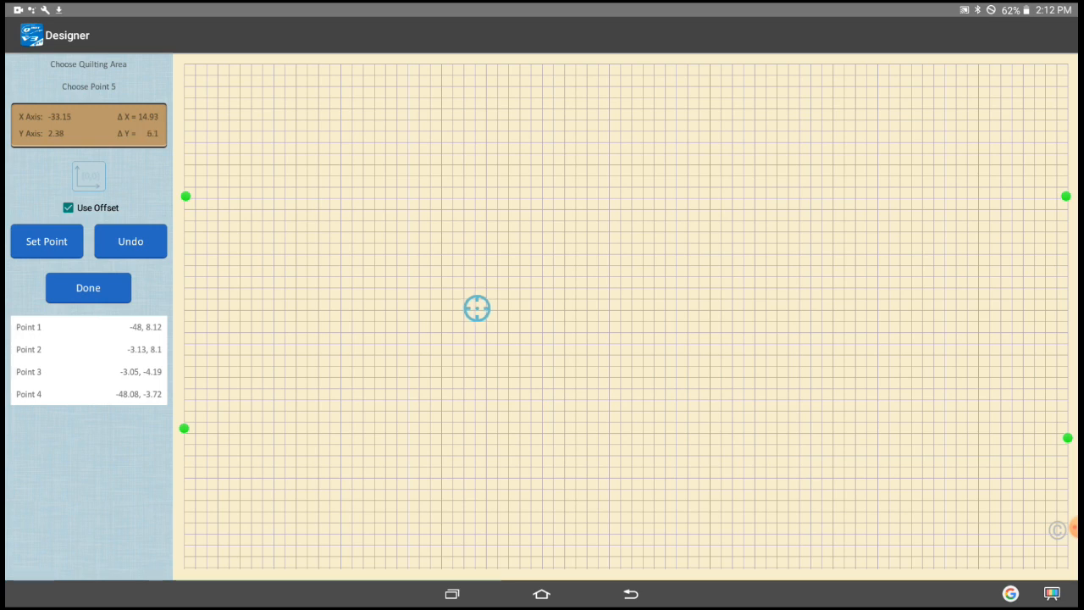
left_click(88, 288)
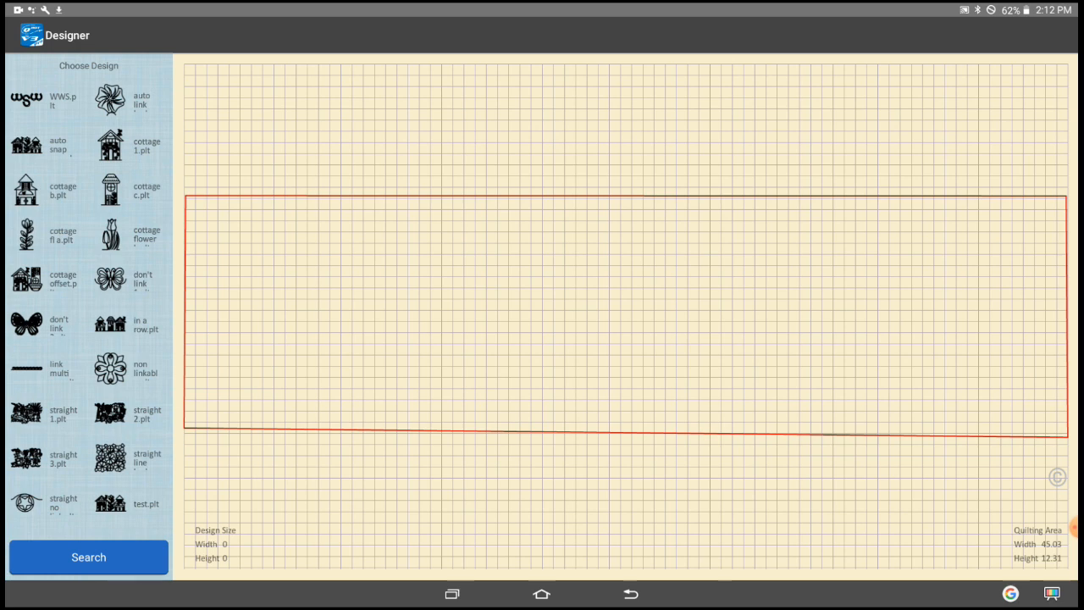
- Load cottage b.plt, cottage 1.plt and straight no link.plt into the quilting area
left_click(28, 188)
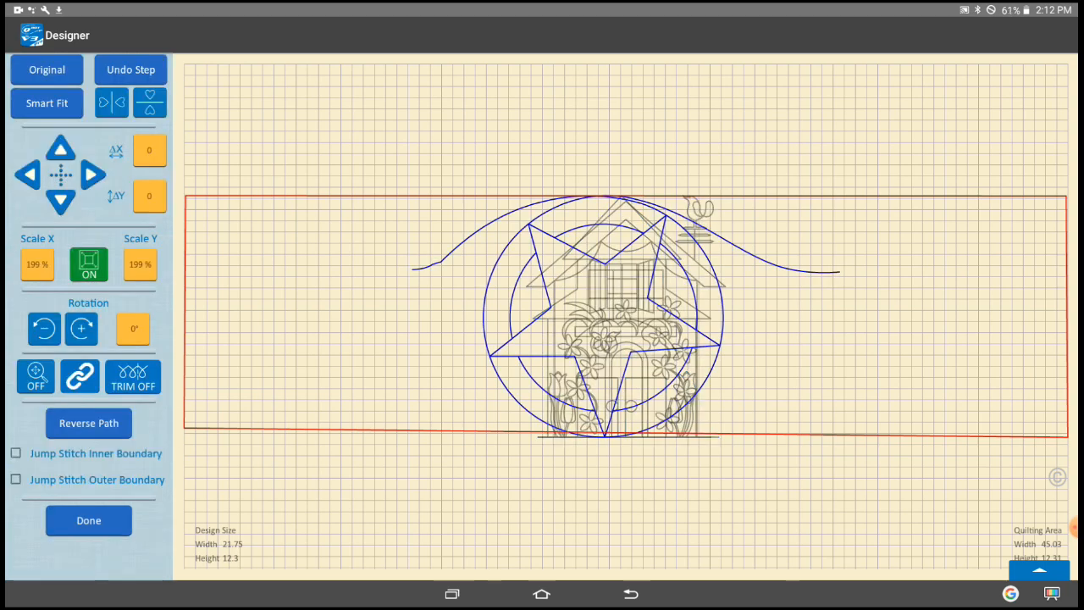
left_click(35, 264)
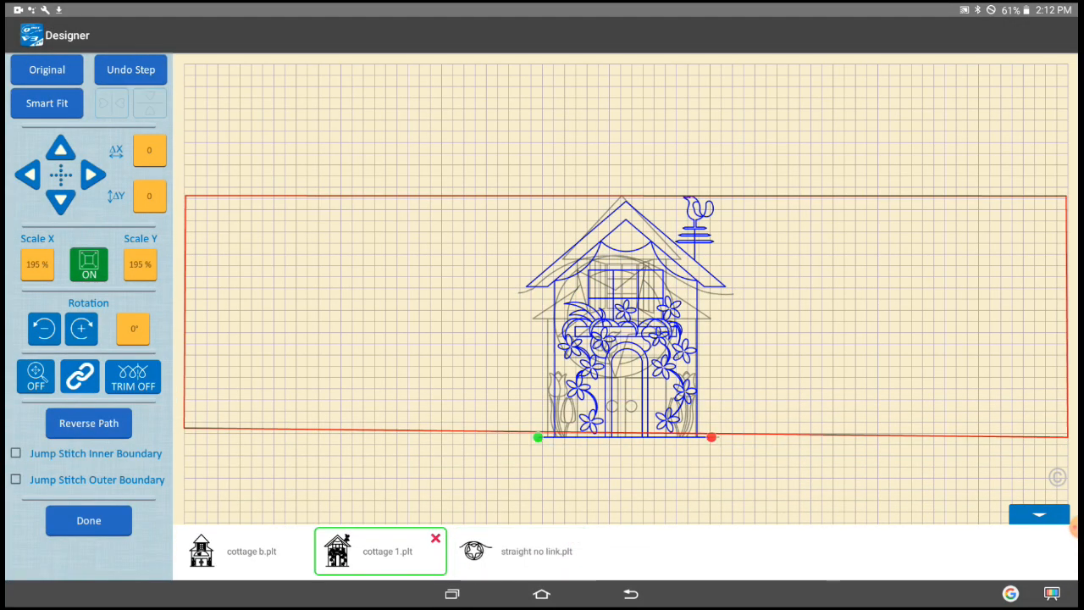
- Scale the cottage b design down to 100%
left_click(35, 264)
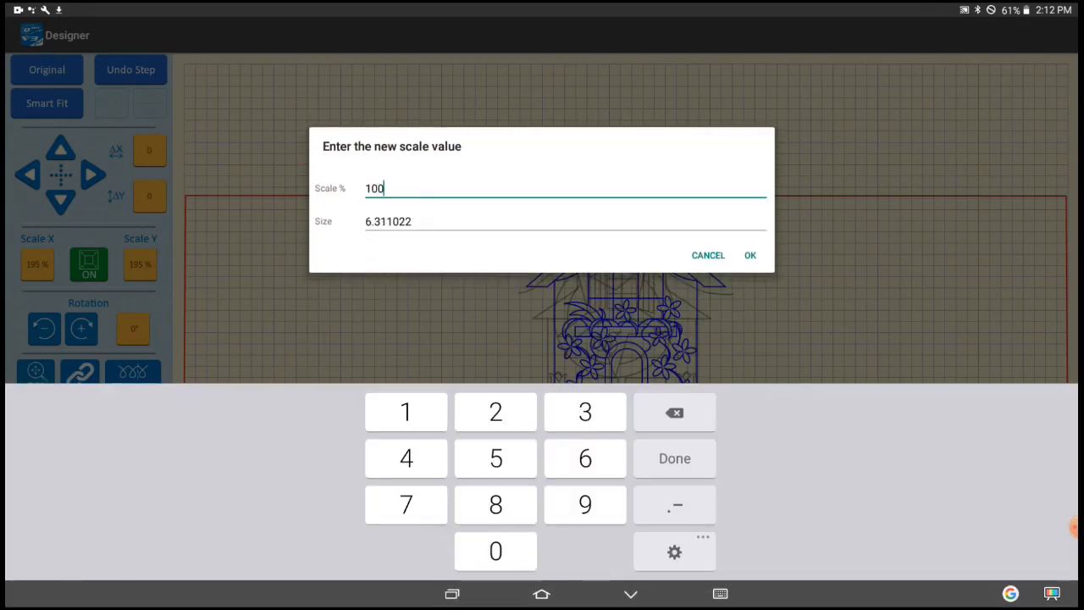
left_click(749, 254)
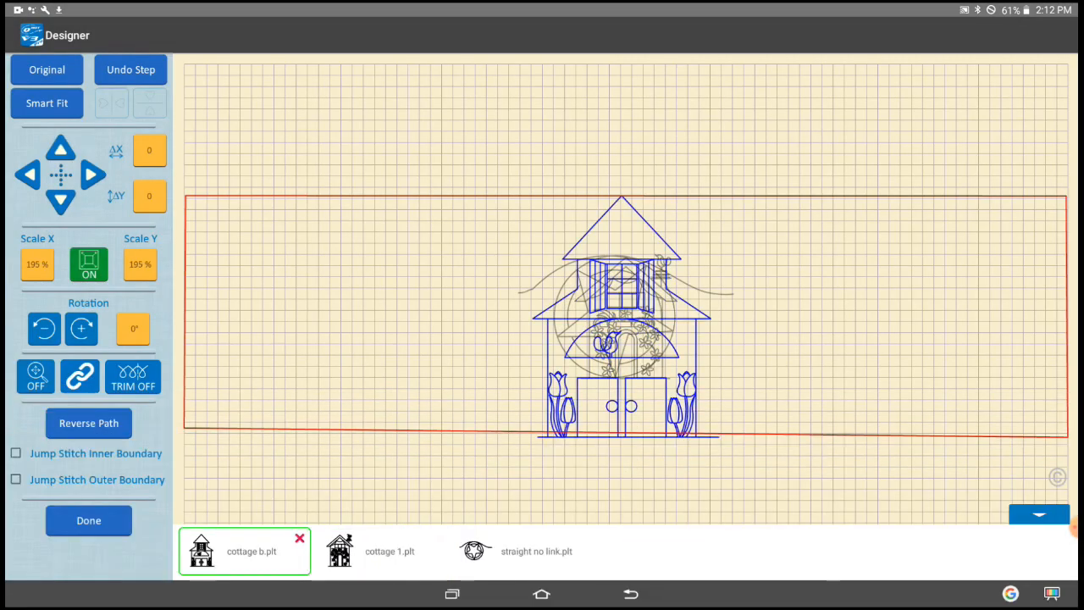
left_click(35, 264)
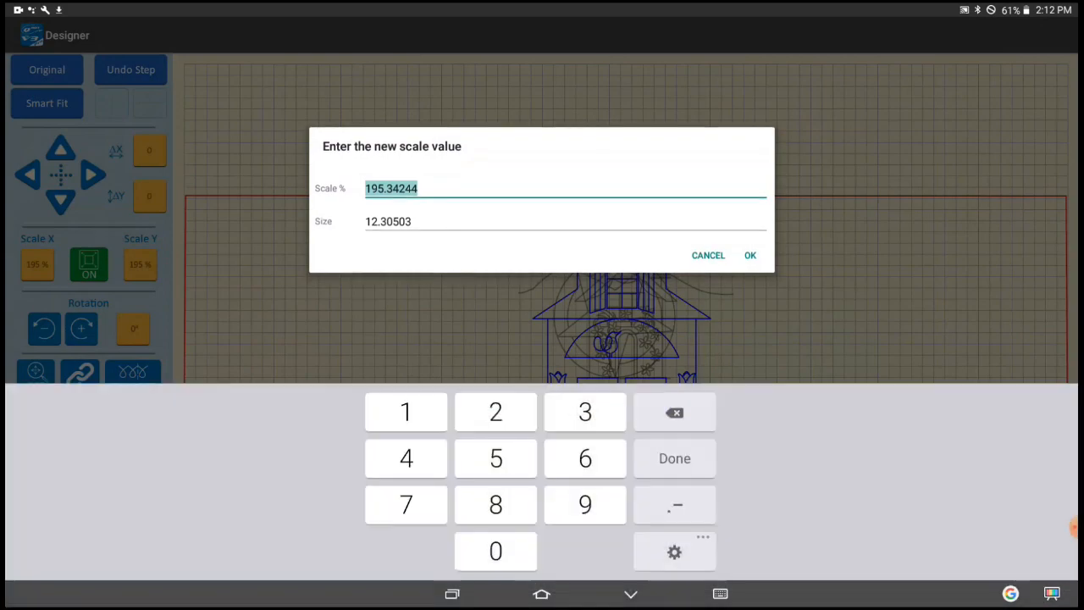
left_click(708, 254)
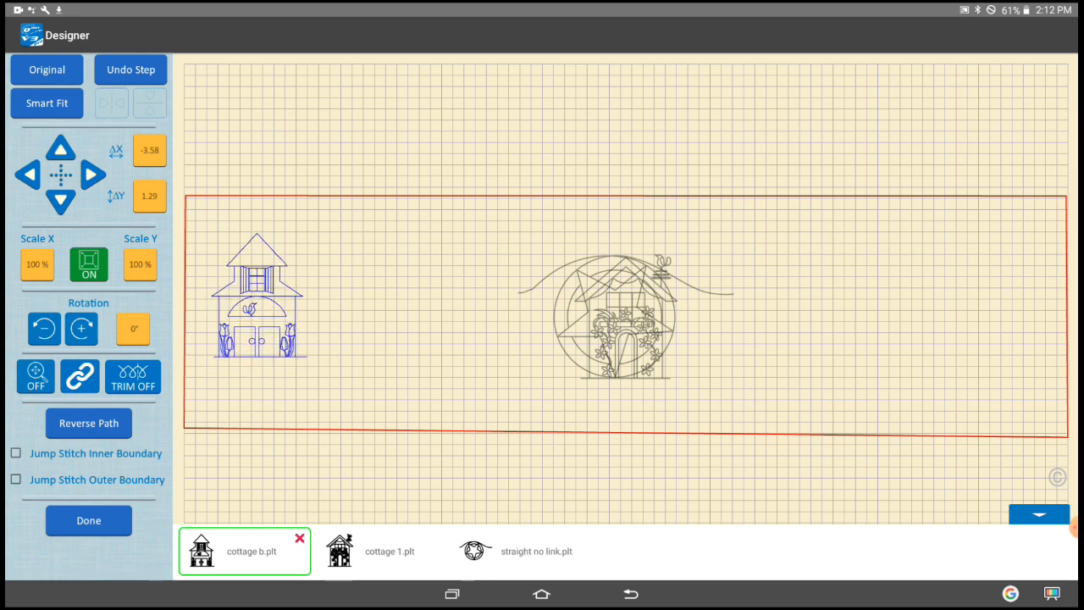
- Position cottage b and place cottage 1 right beside it
left_click(27, 178)
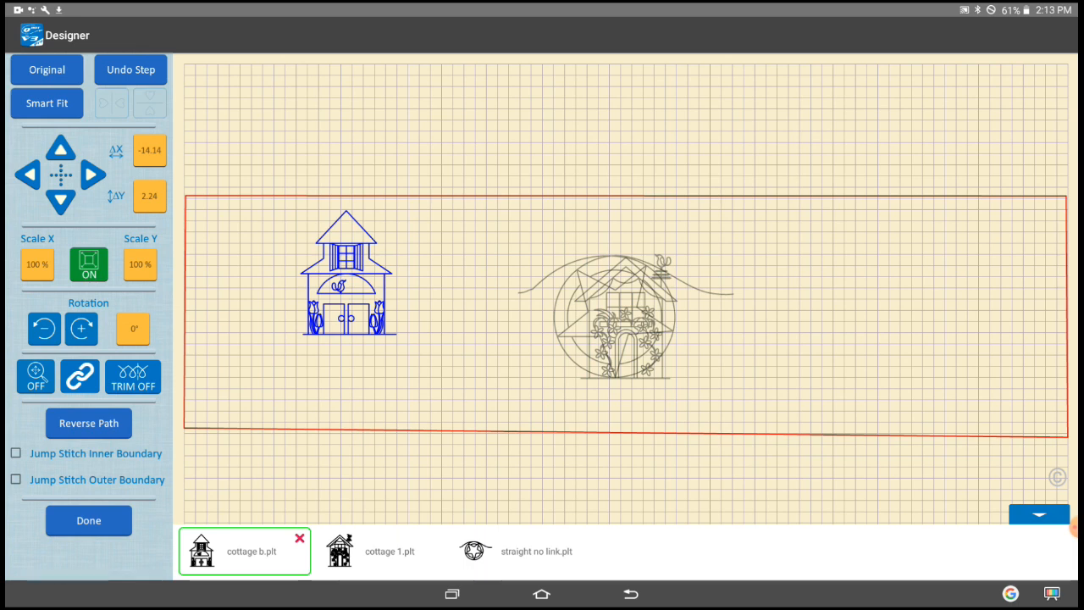
left_click(349, 284)
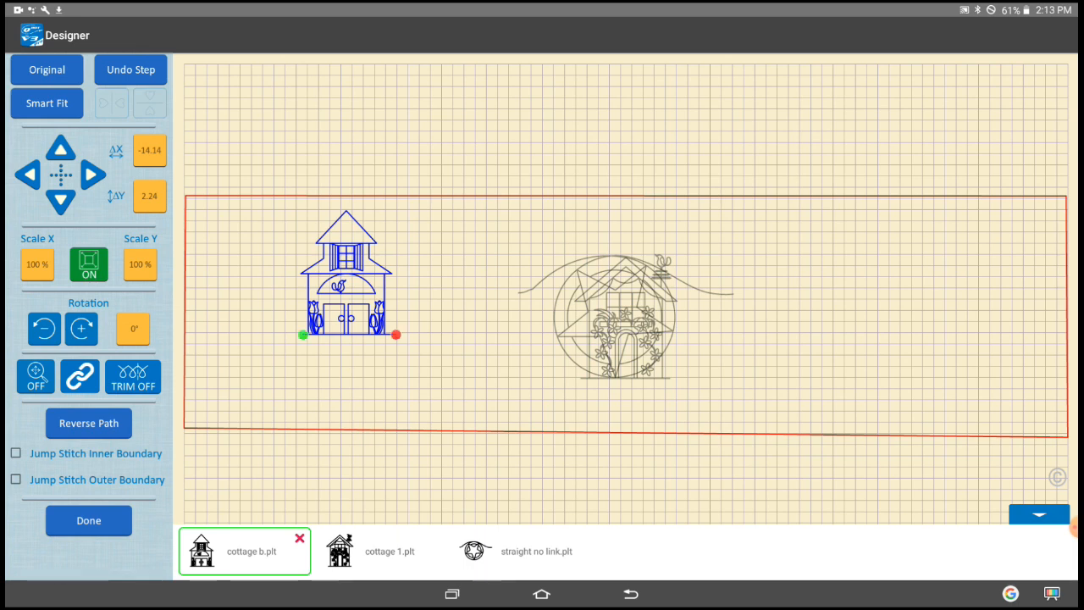
left_click(379, 553)
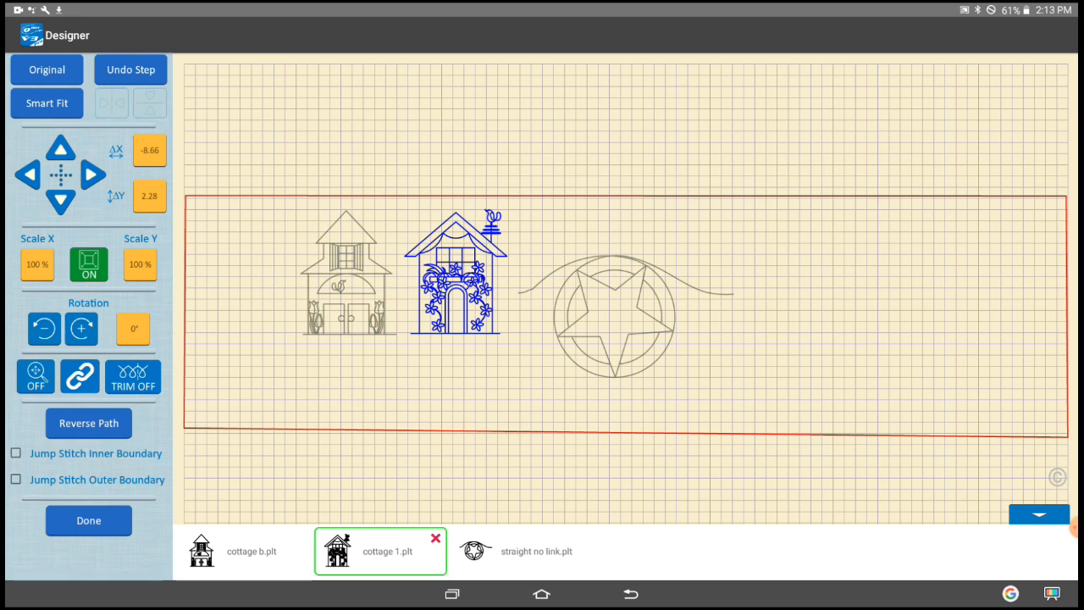
left_click(244, 553)
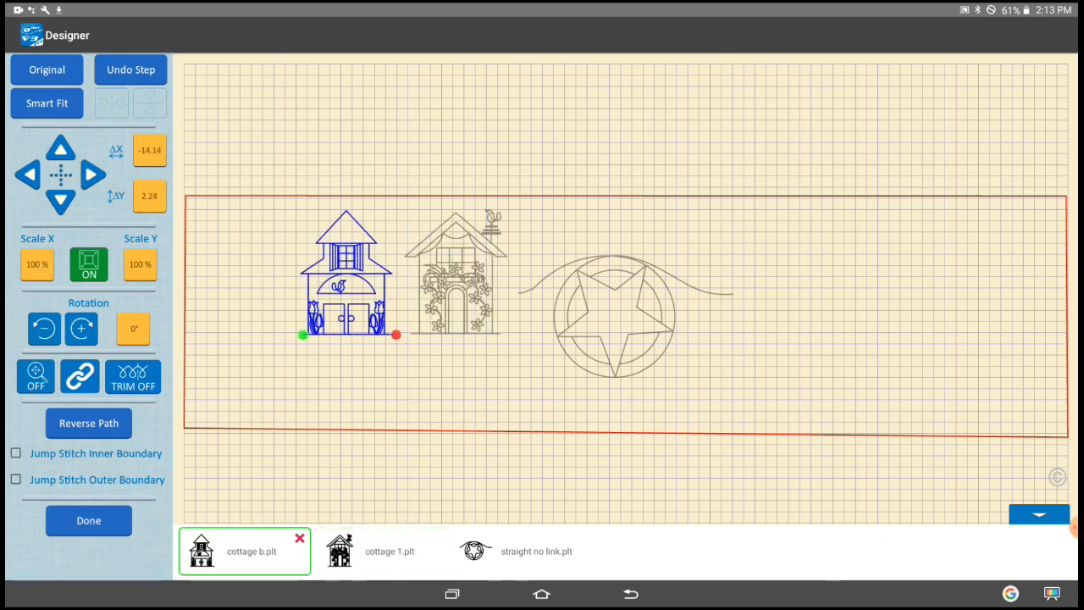
left_click(388, 552)
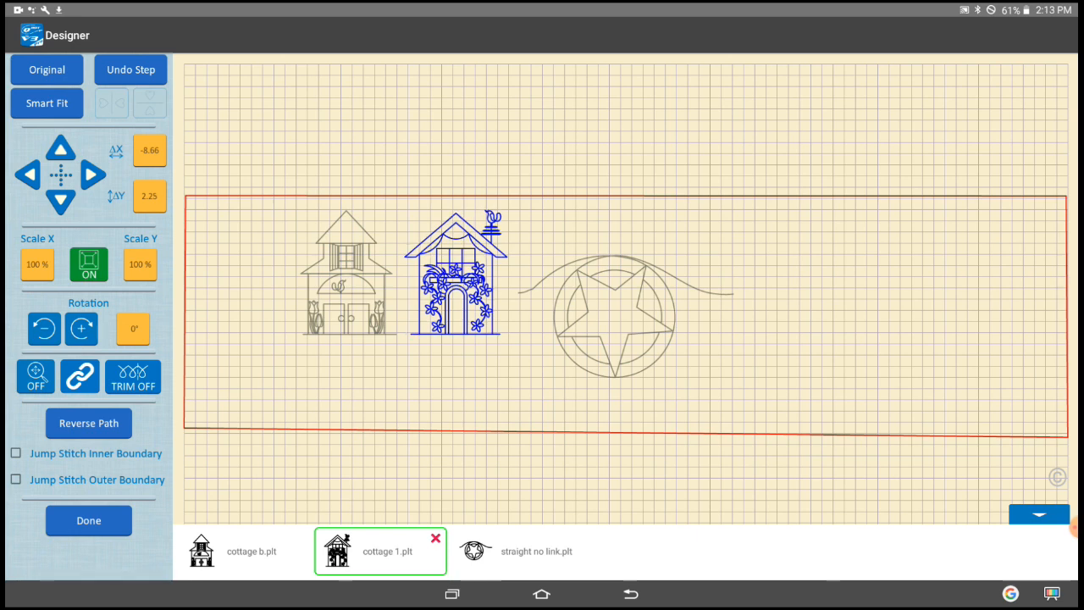
- Rotate the star design to about 103° so its ends point up and down
left_click(533, 552)
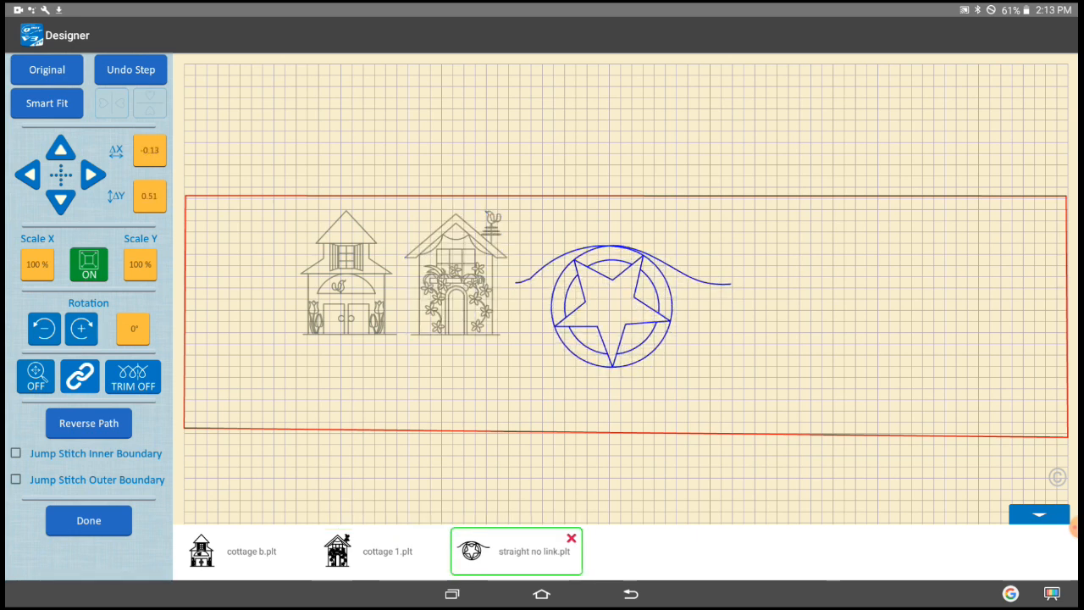
left_click(81, 325)
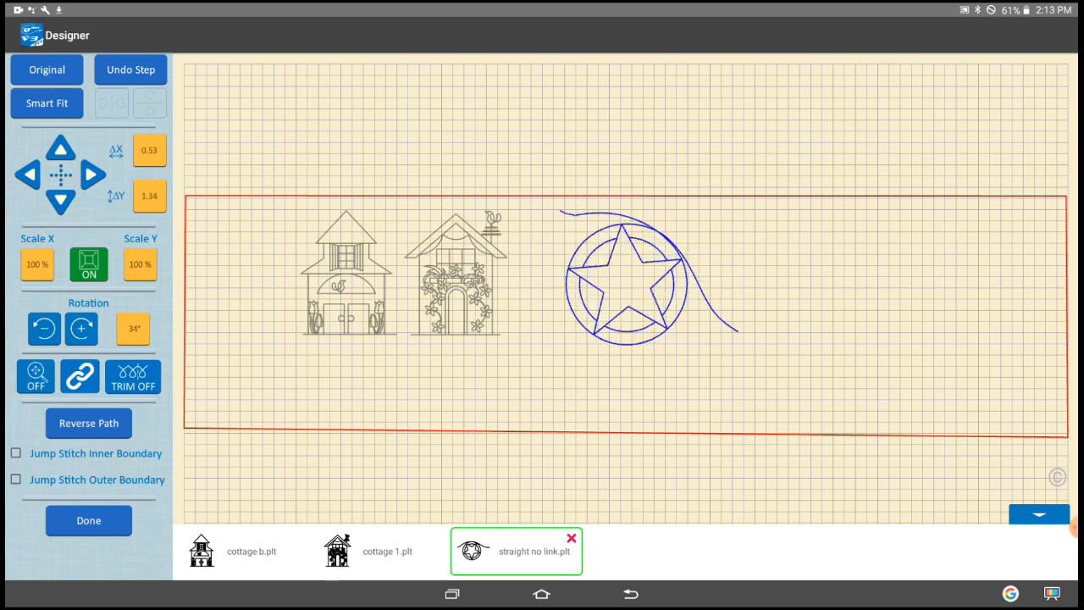
left_click(82, 325)
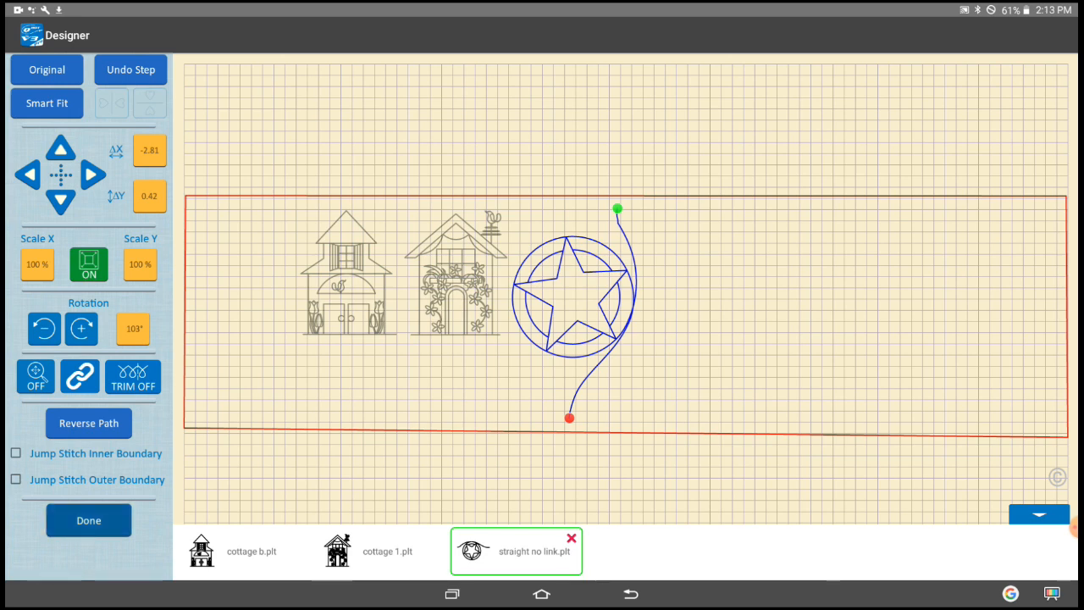
- Link the three designs with Automatic Snap and return to the main menu
left_click(88, 518)
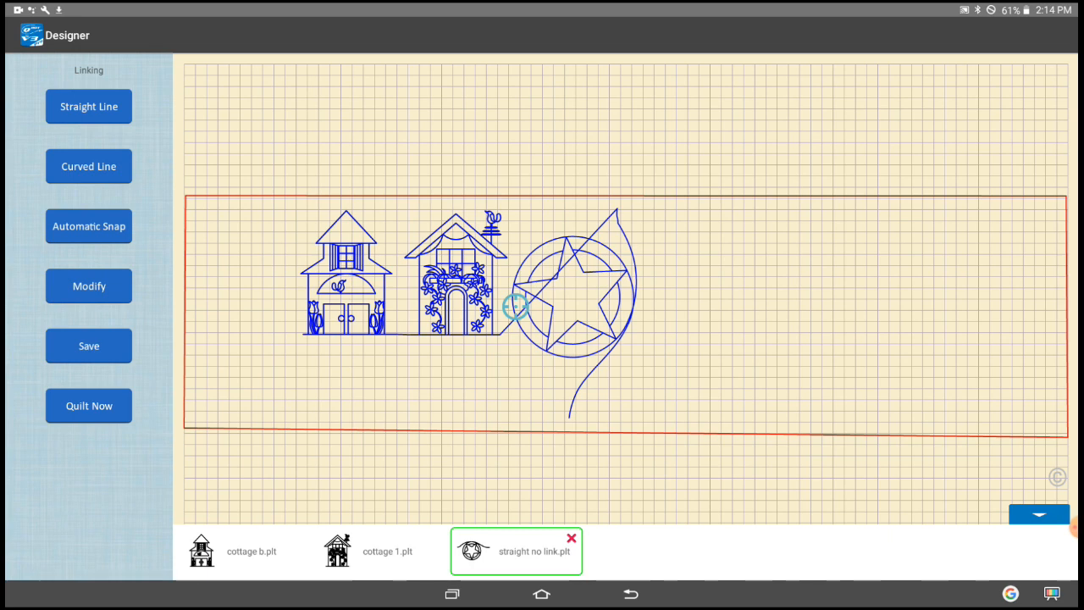
left_click(88, 284)
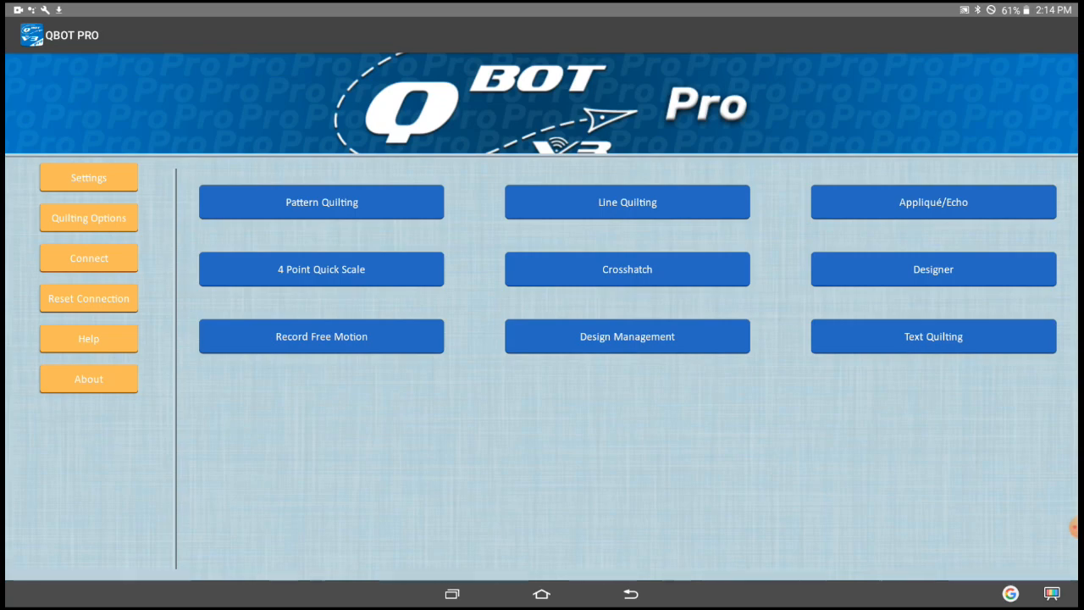
- Define a fresh four-corner quilting area about 45 by 12 inches in the Designer
left_click(935, 271)
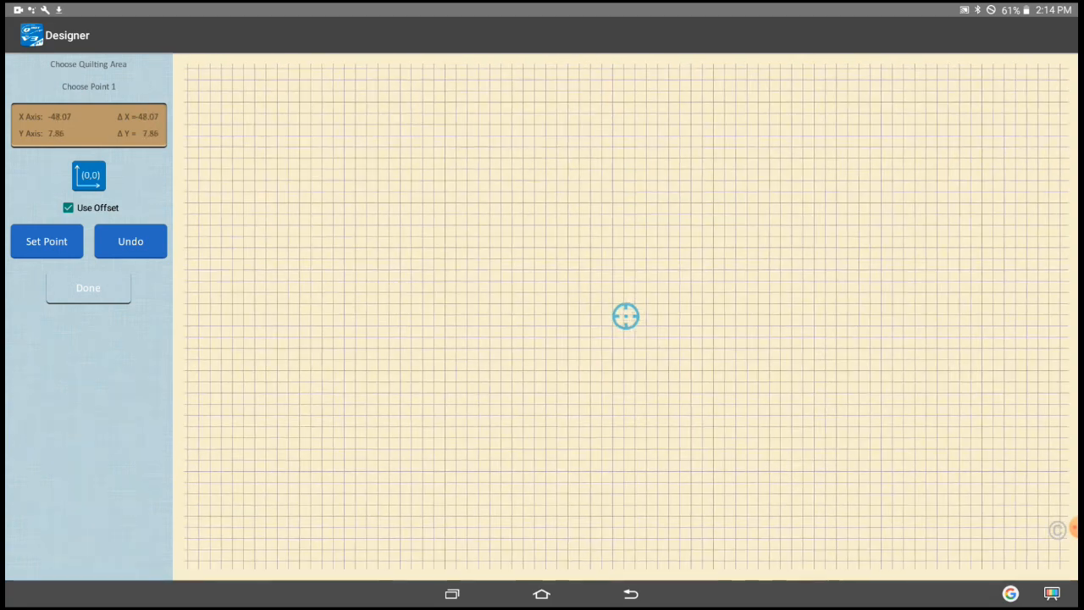
left_click(48, 241)
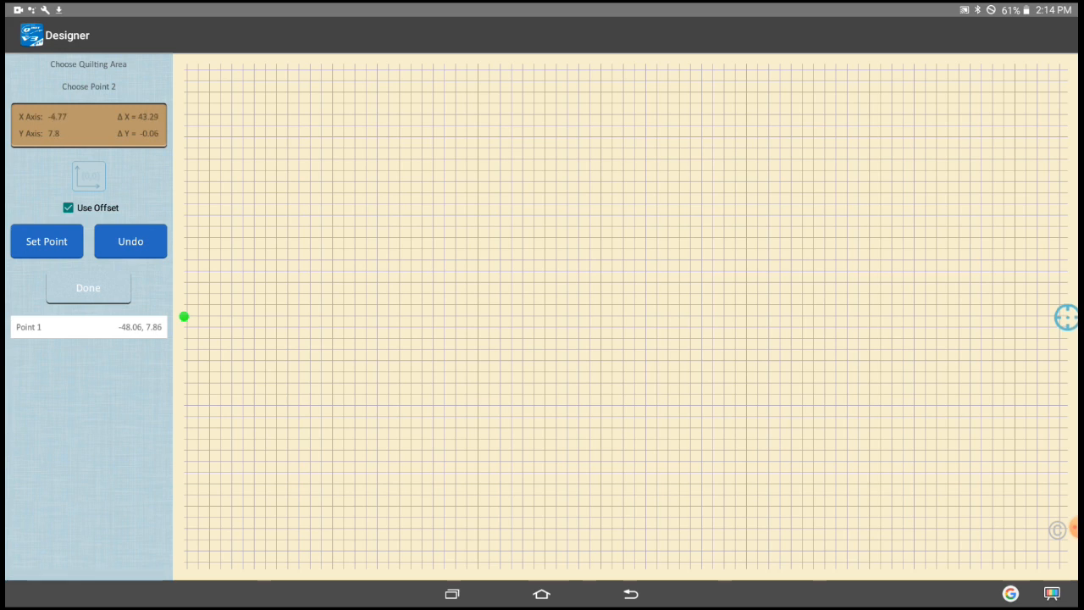
left_click(47, 241)
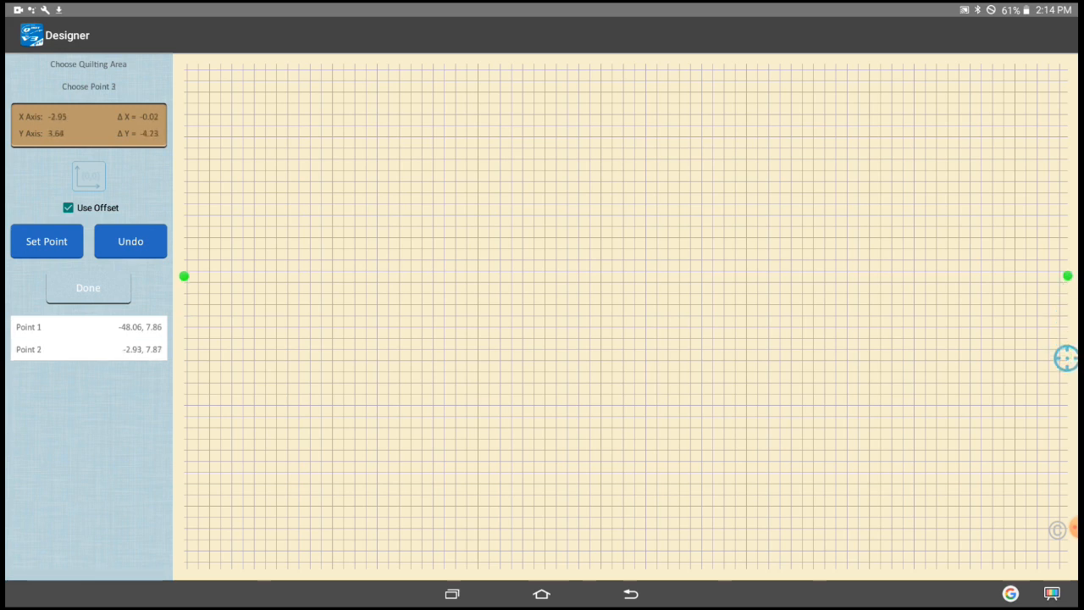
left_click(47, 241)
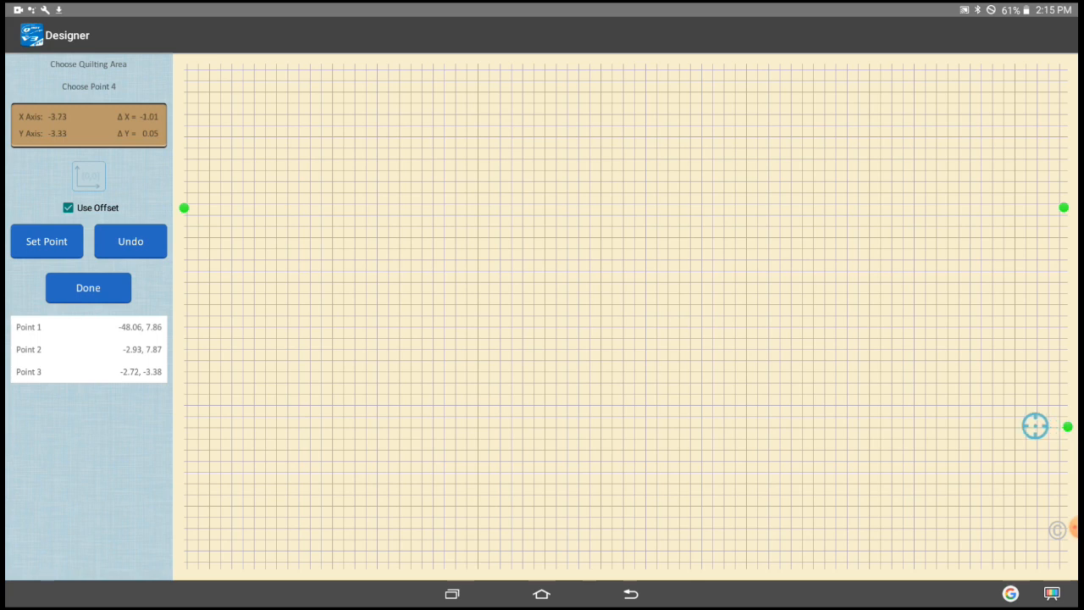
left_click_drag(1035, 426, 701, 419)
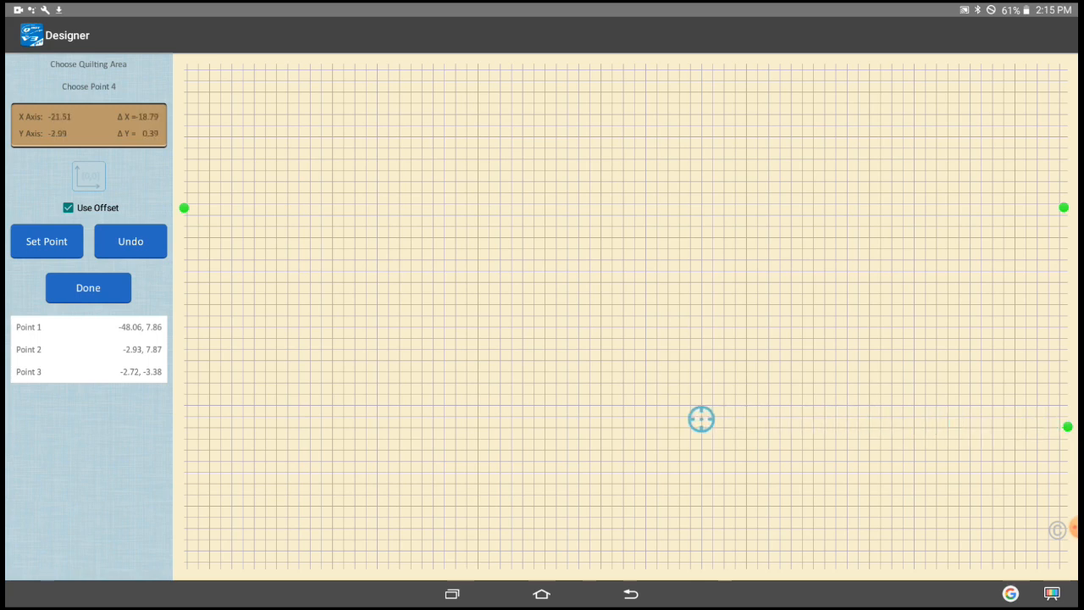
left_click_drag(701, 419, 349, 417)
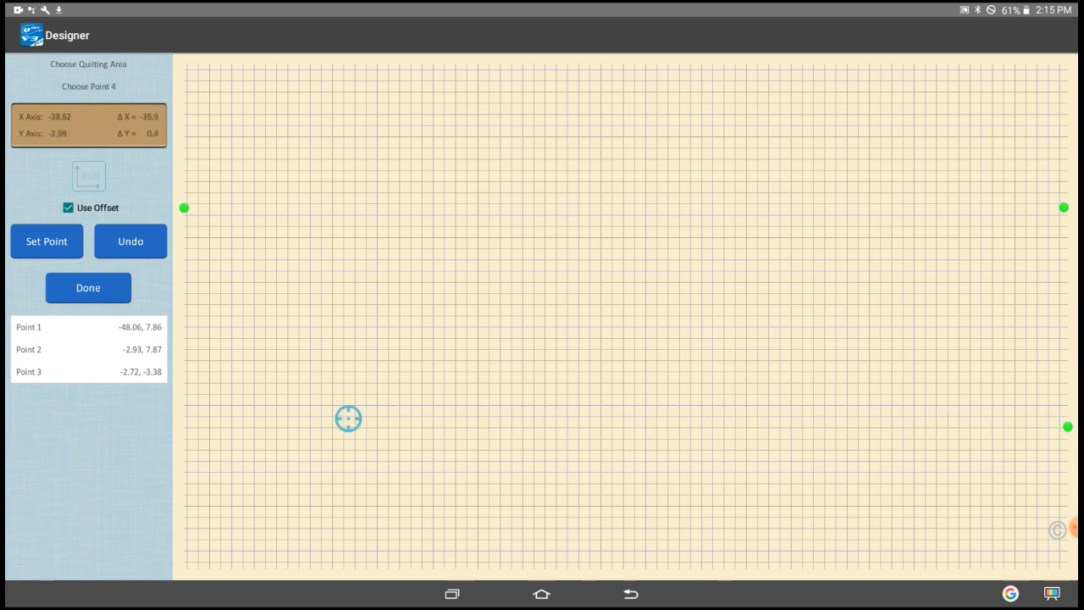
left_click_drag(349, 417, 185, 417)
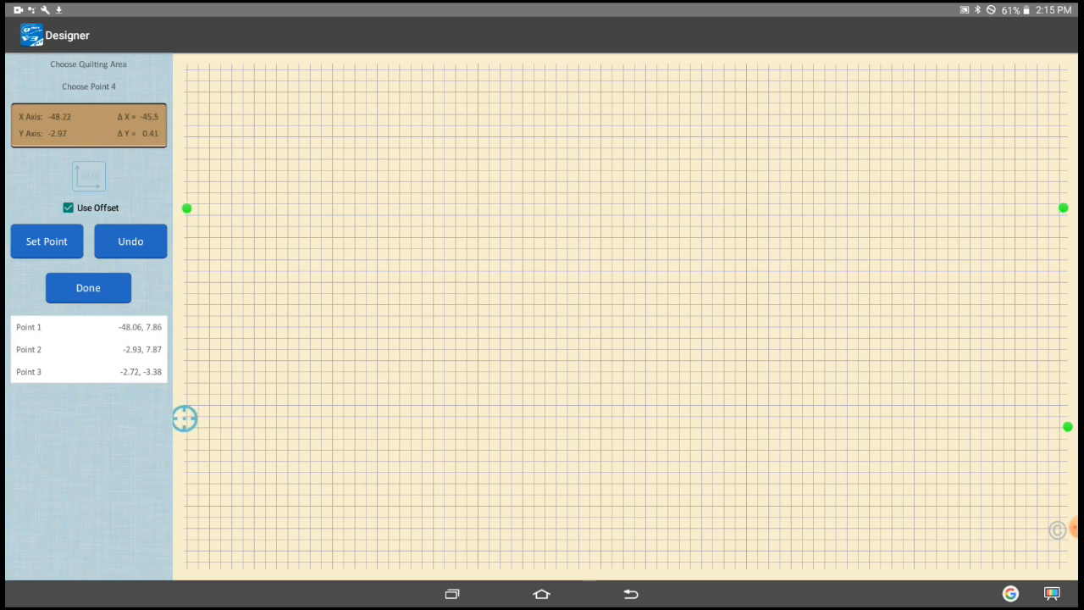
left_click(88, 288)
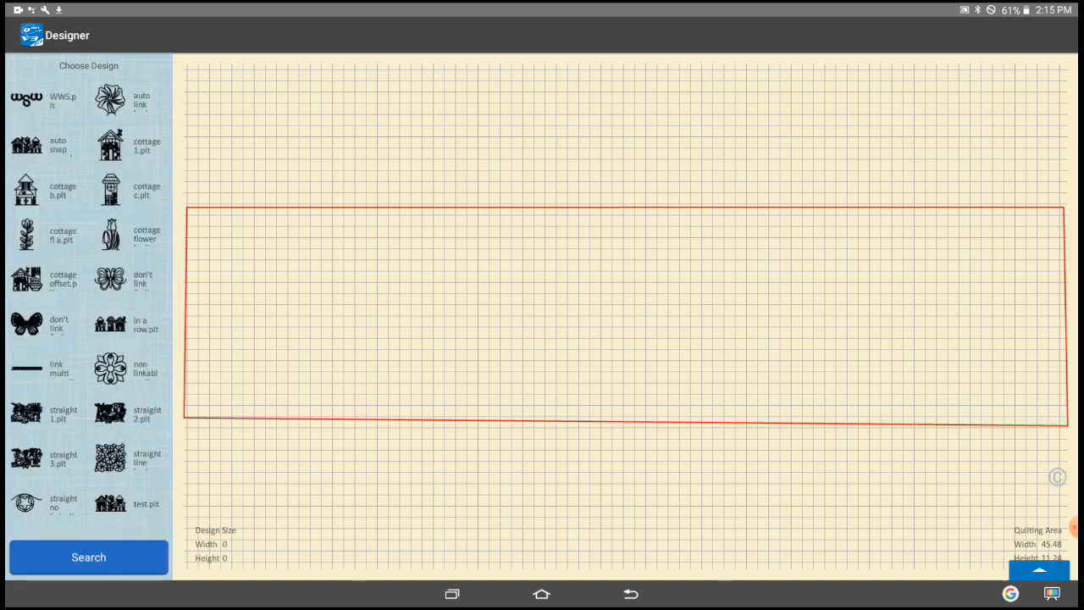
- Add cottage b, cottage 1 and cottage c and set their scale to 100%
left_click(108, 146)
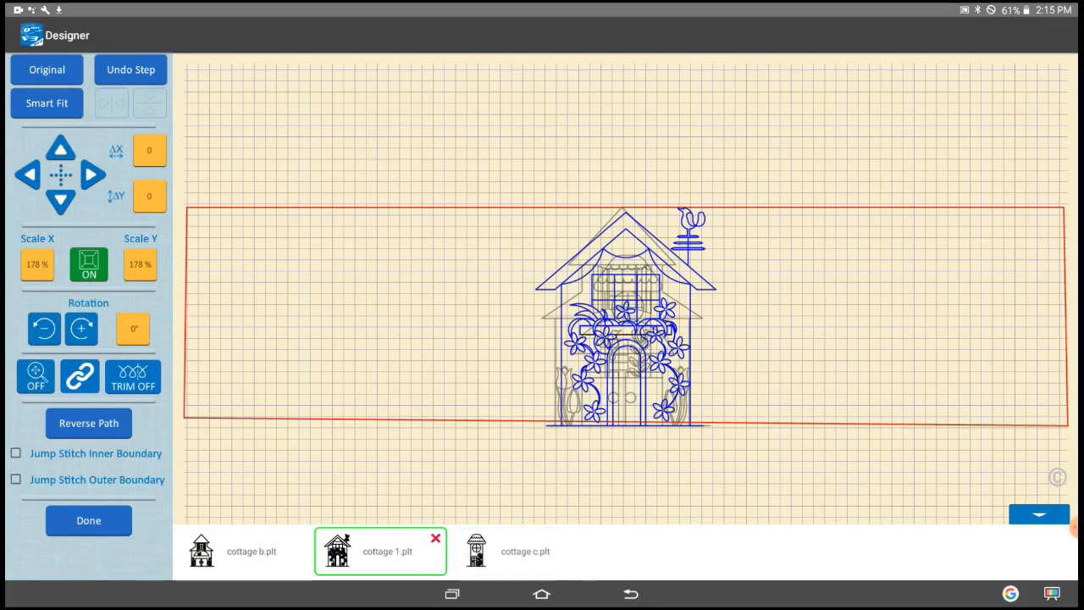
left_click(37, 264)
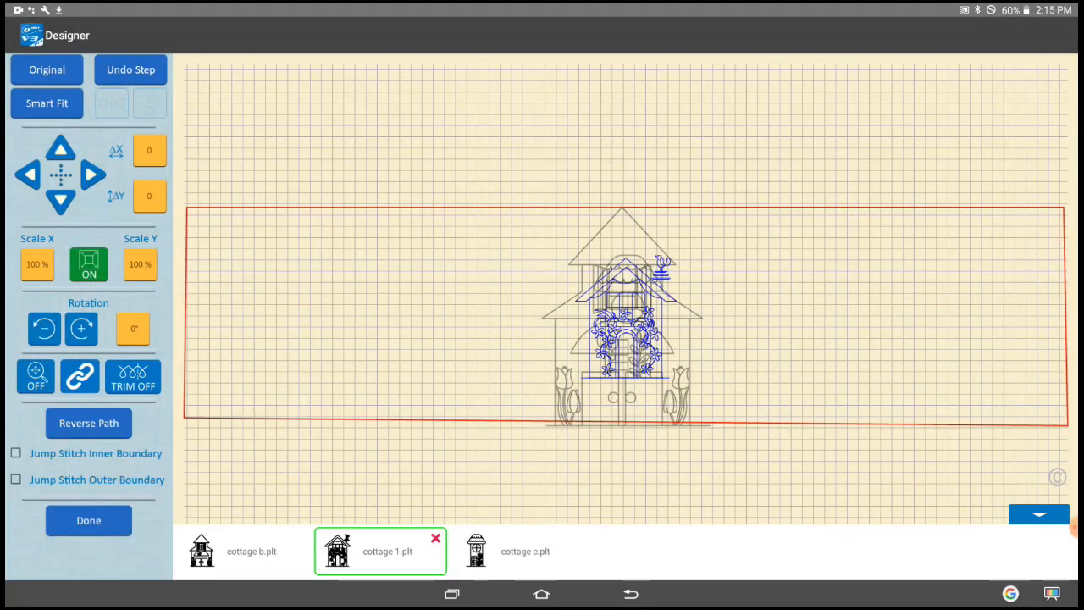
left_click(37, 265)
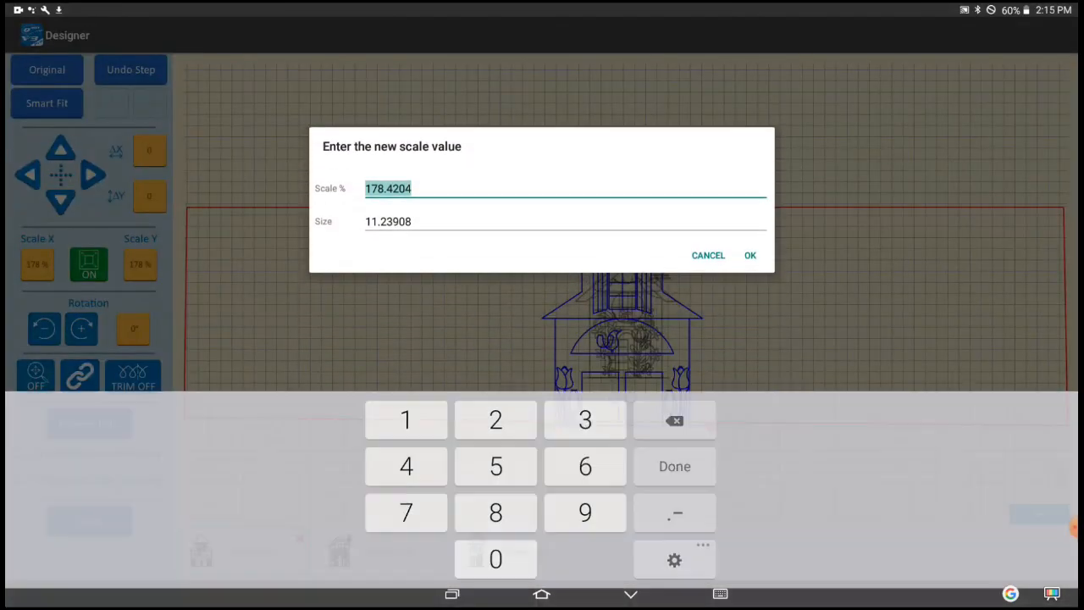
left_click(708, 254)
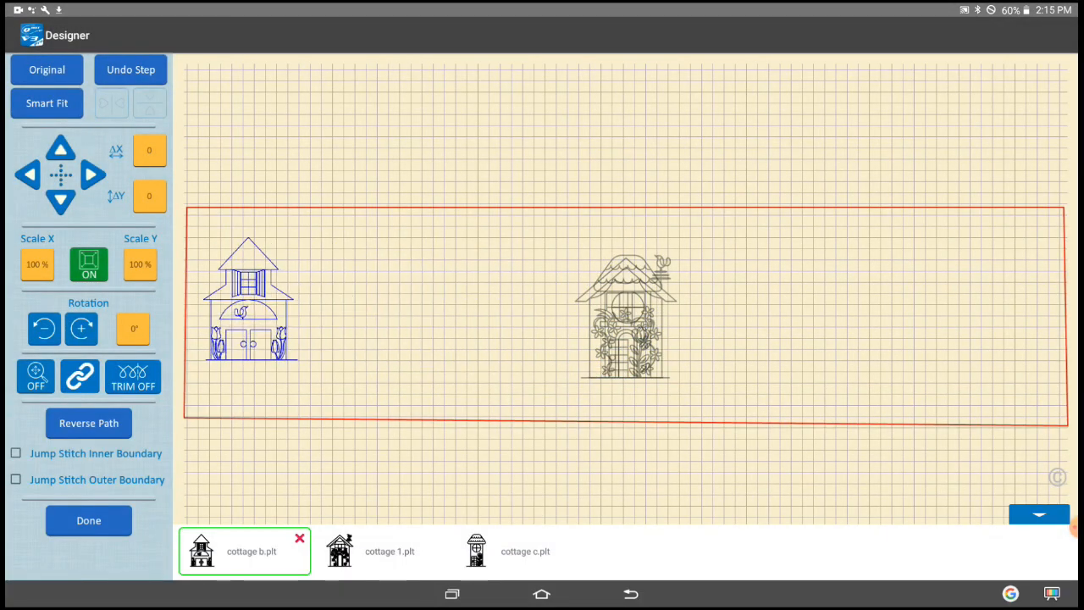
- Arrange cottage b, cottage c and cottage 1 in a row and finish to reach linking
left_click(392, 552)
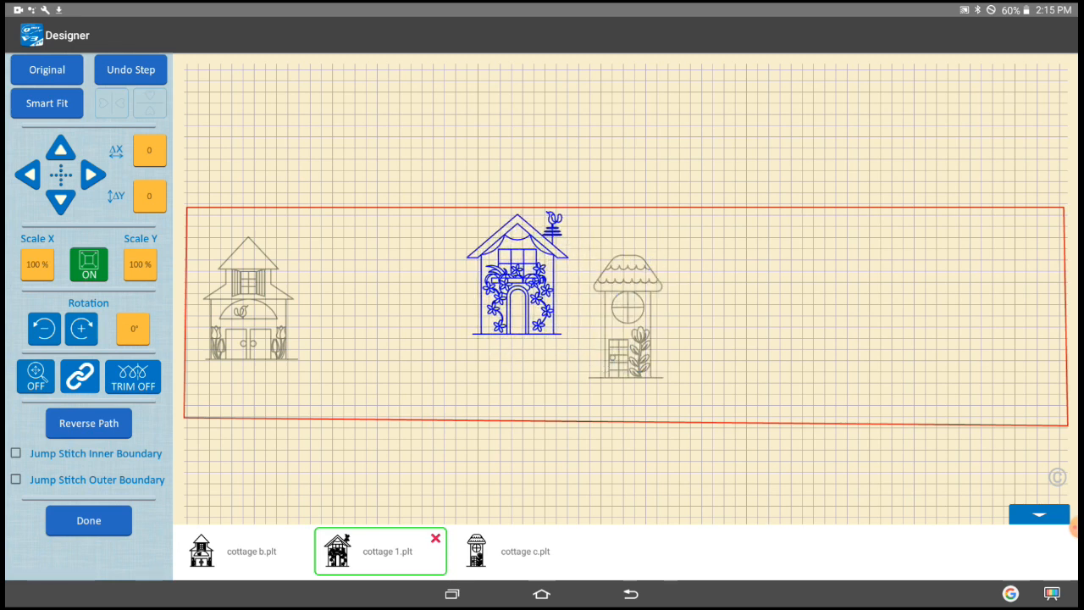
left_click(529, 553)
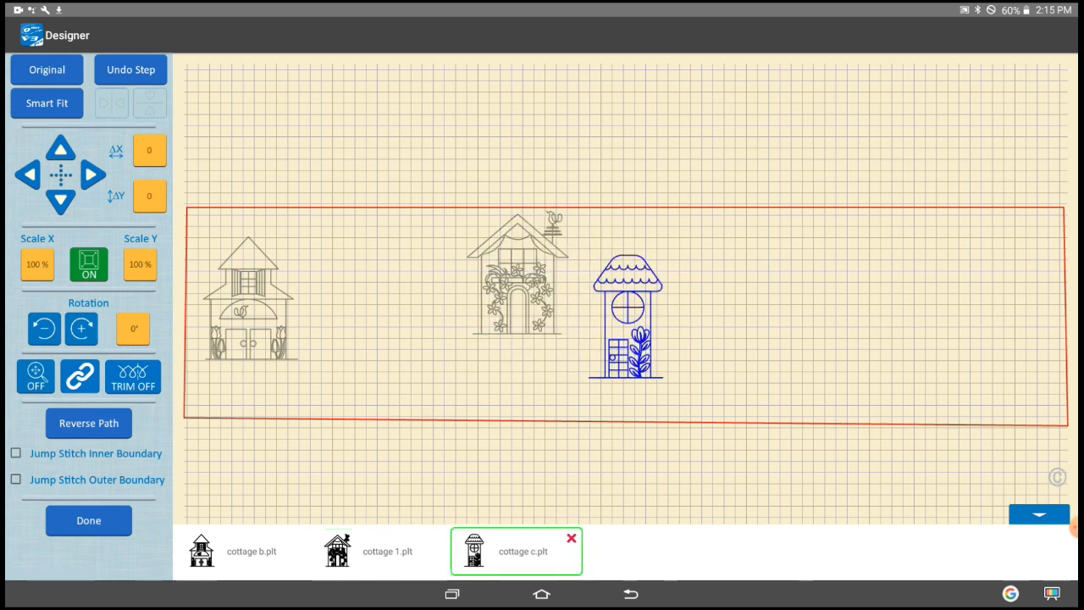
left_click(241, 552)
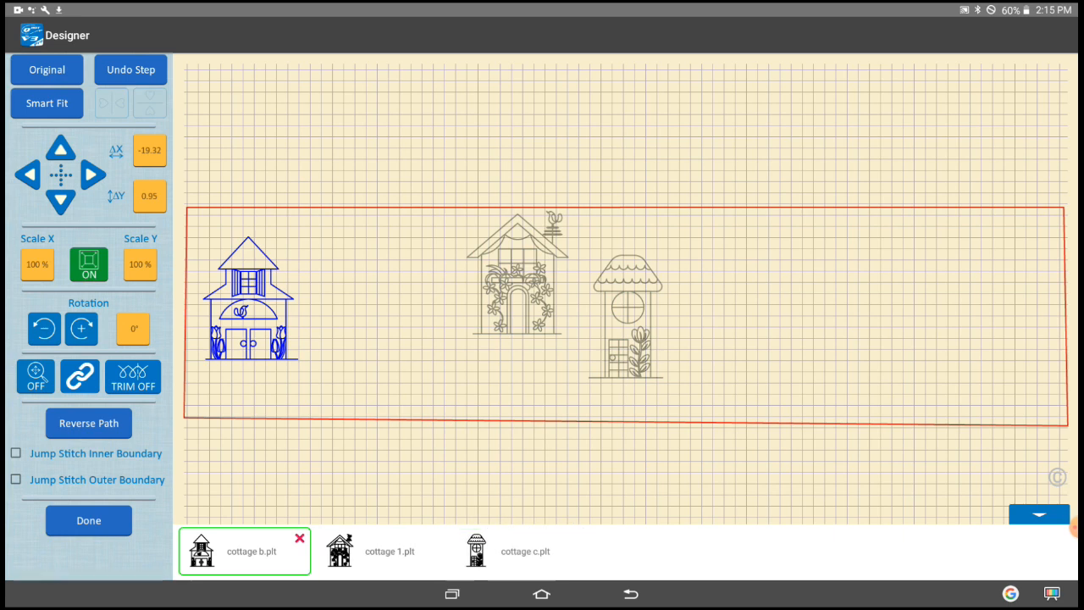
left_click(380, 552)
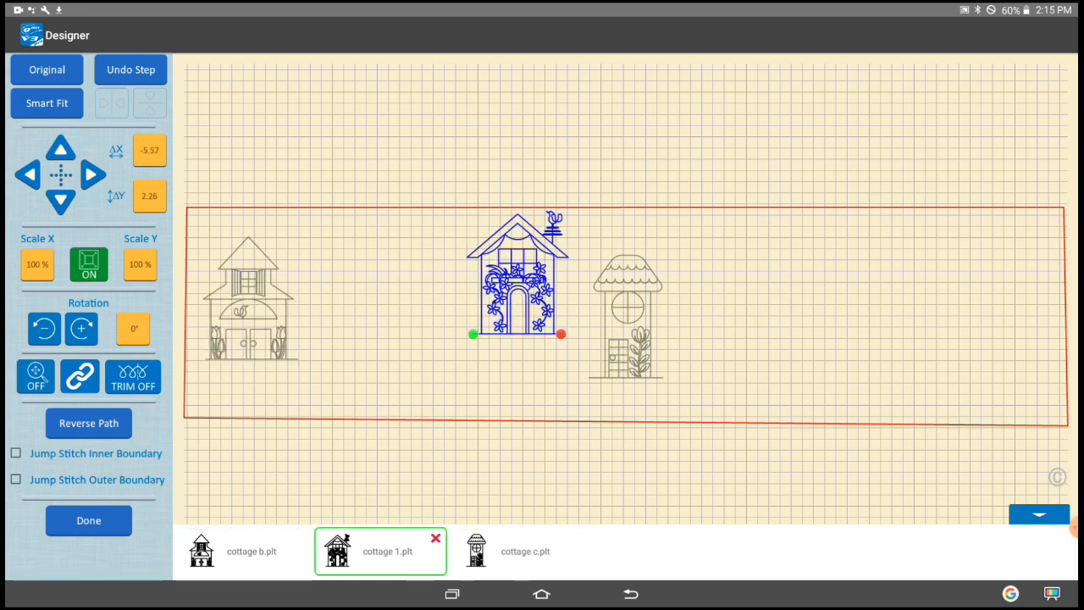
left_click(526, 553)
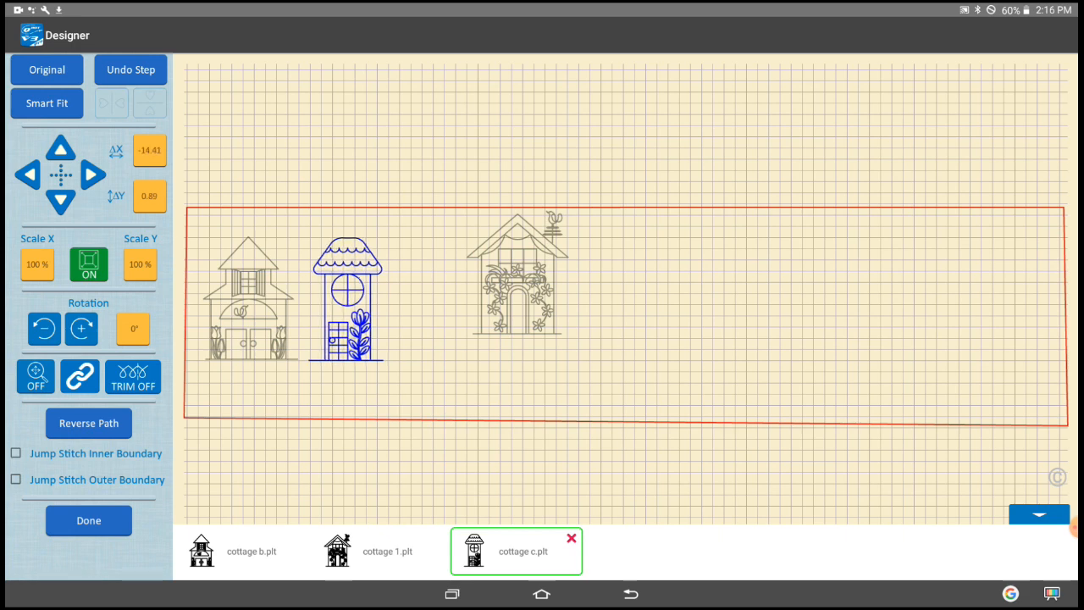
left_click(383, 552)
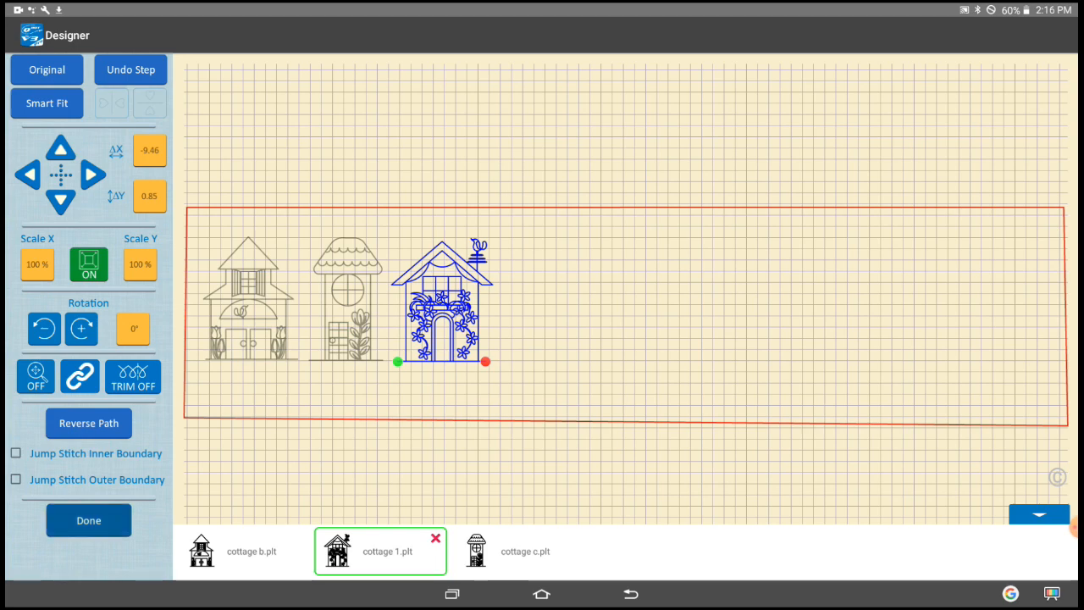
left_click(88, 518)
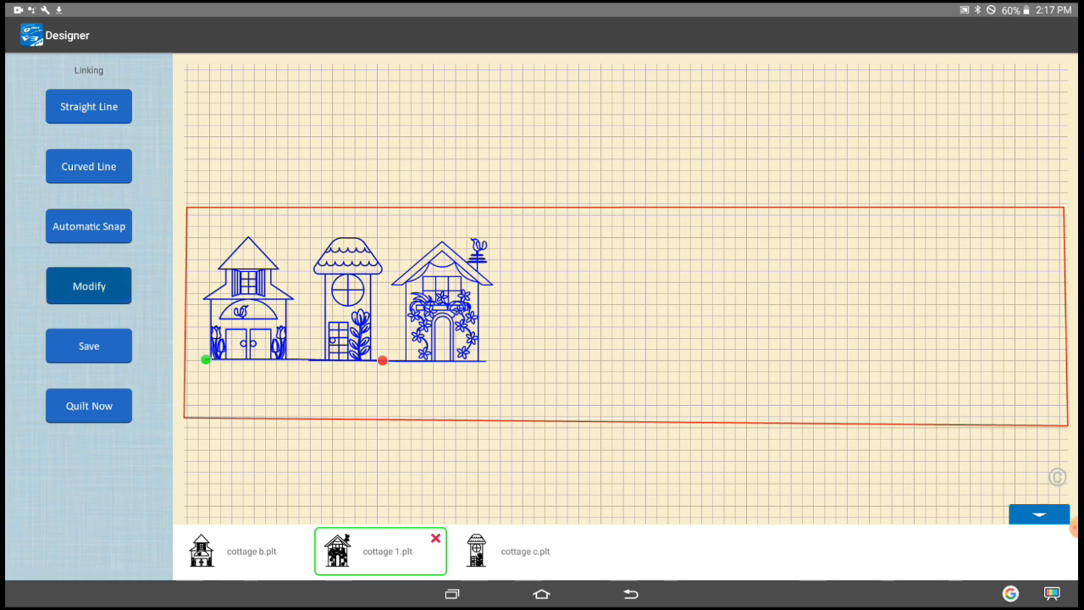
- Modify the row so cottage 1 sits in the middle and cottage c on the right, then relink
left_click(88, 285)
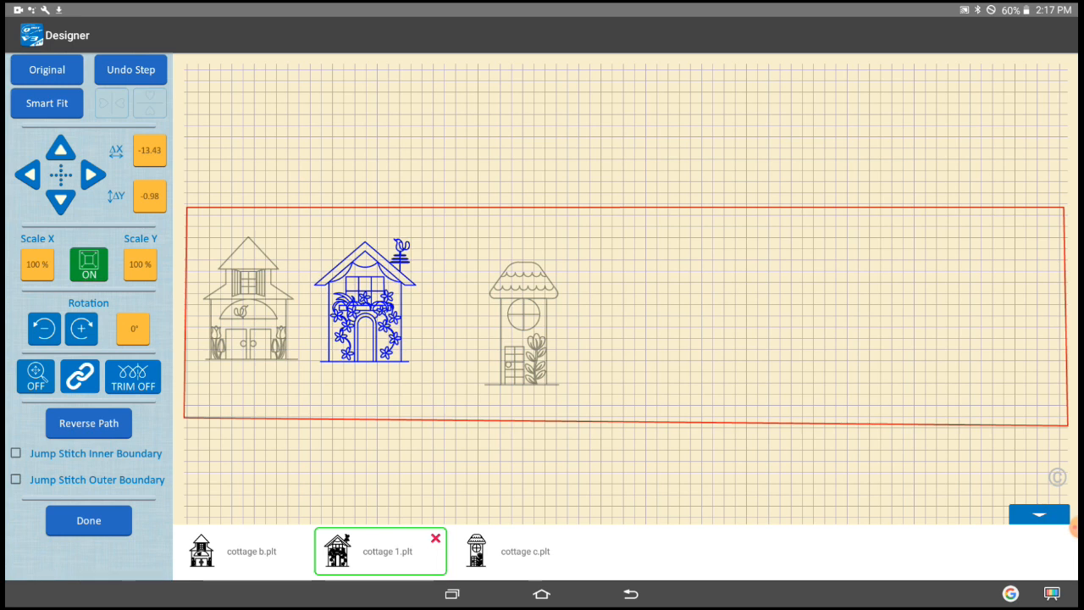
left_click(515, 552)
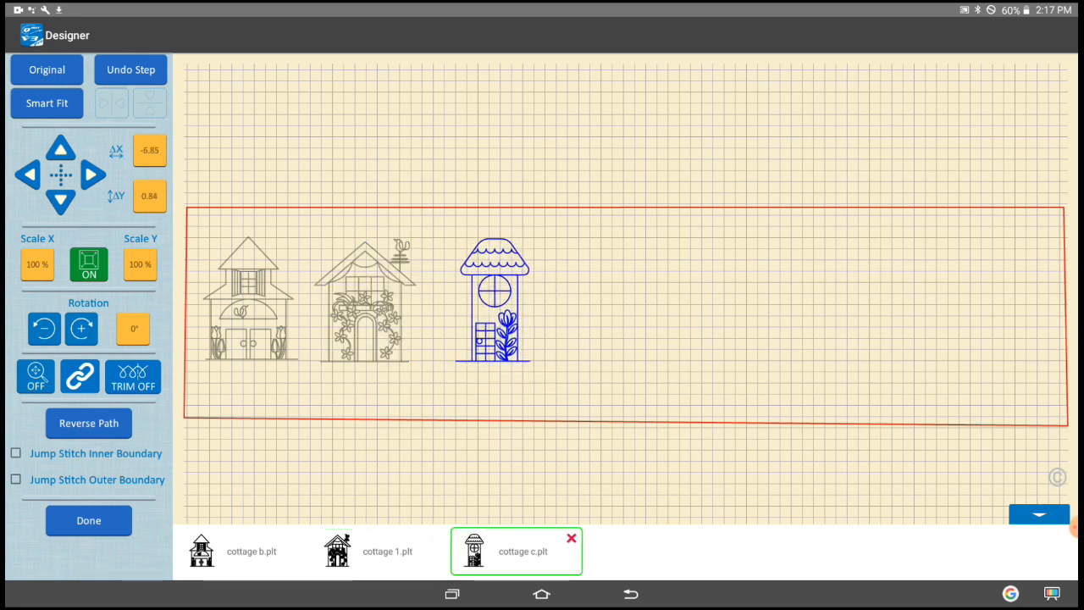
left_click(383, 549)
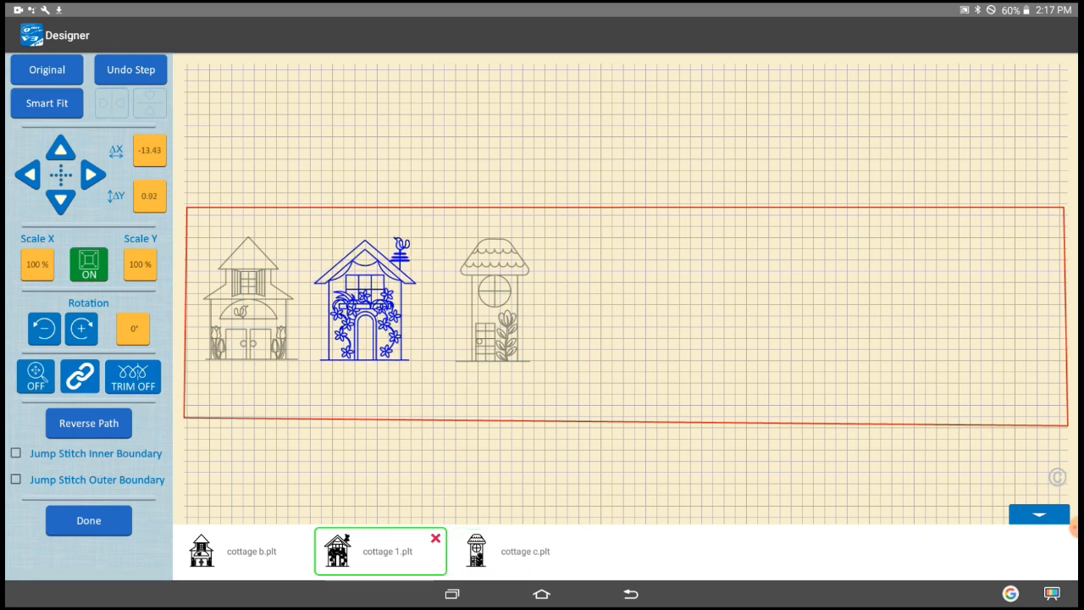
left_click(88, 519)
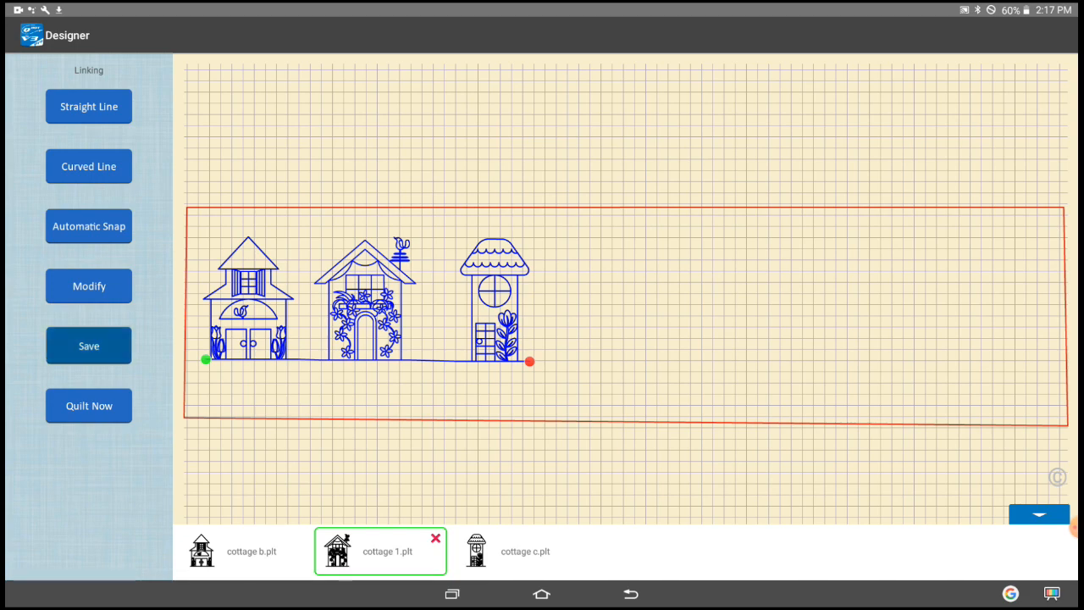
- Save the linked cottage row as the pattern 'chainable' and leave the Designer
left_click(88, 346)
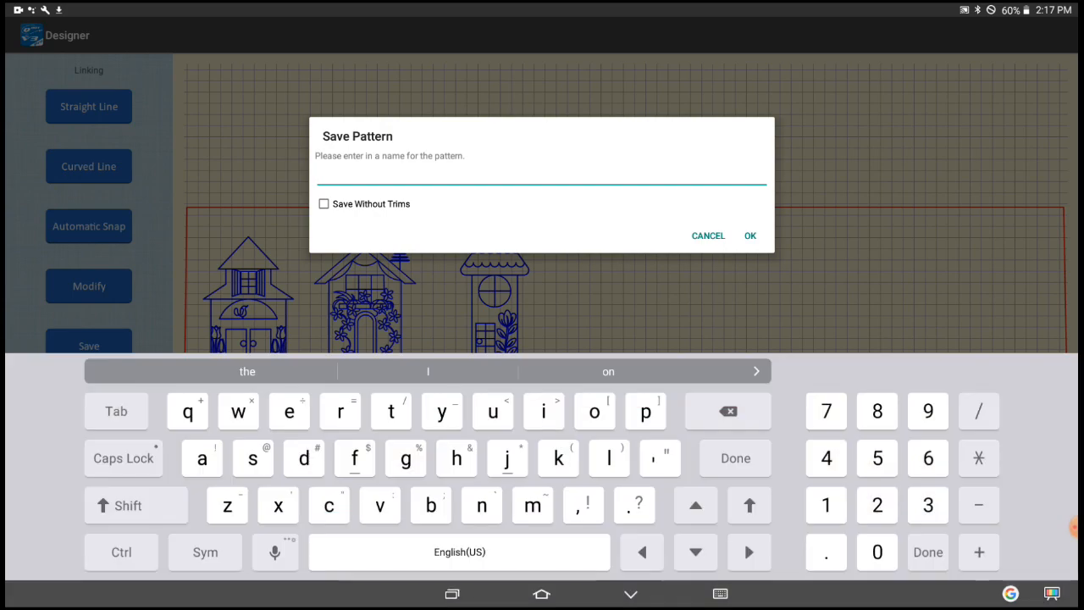
type("chaina")
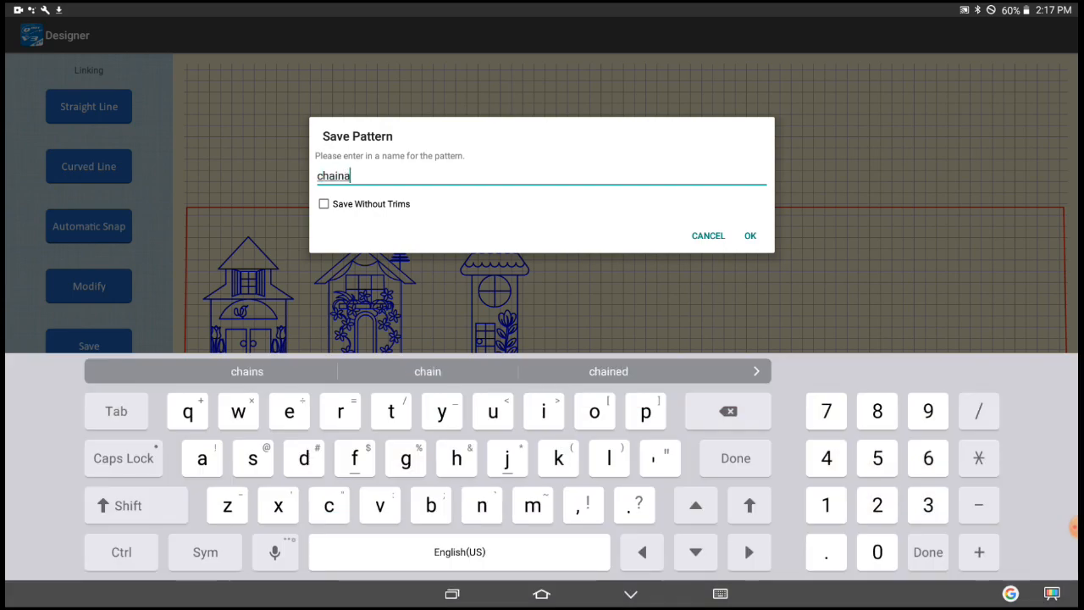
type("ble")
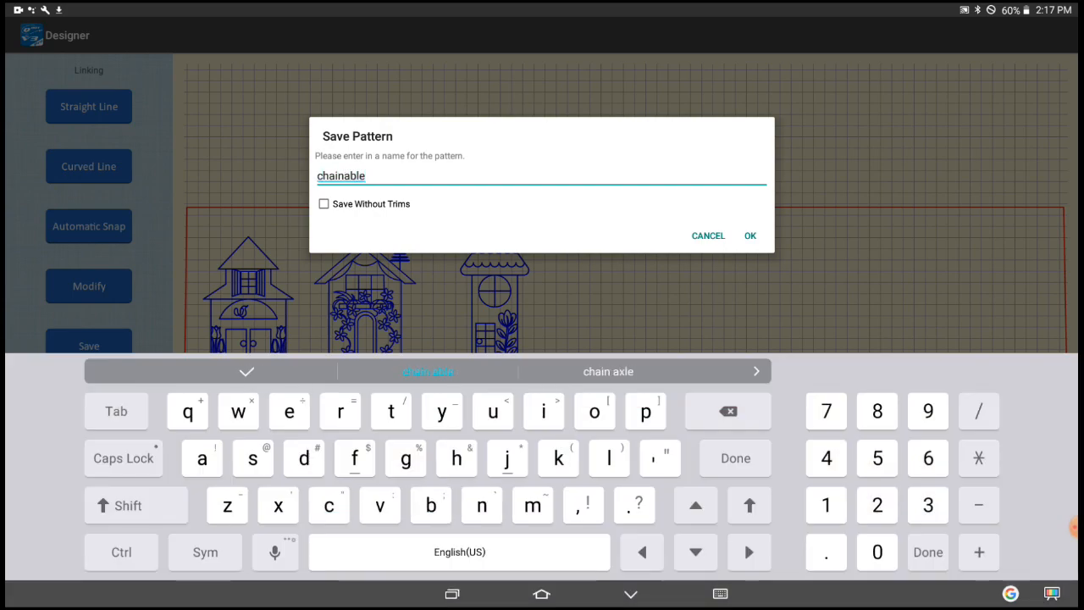
left_click(750, 236)
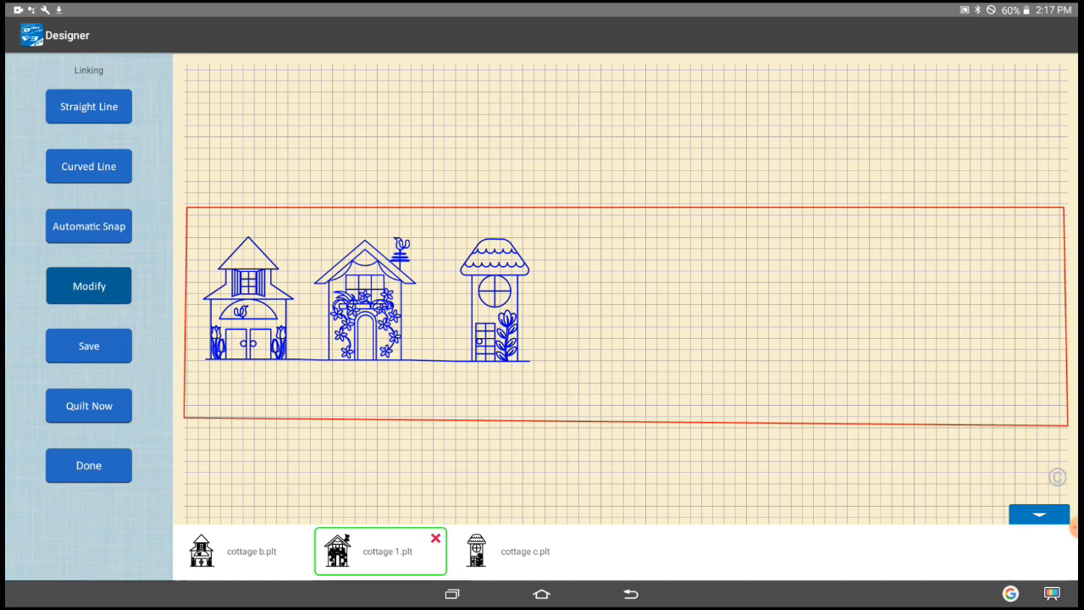
left_click(88, 285)
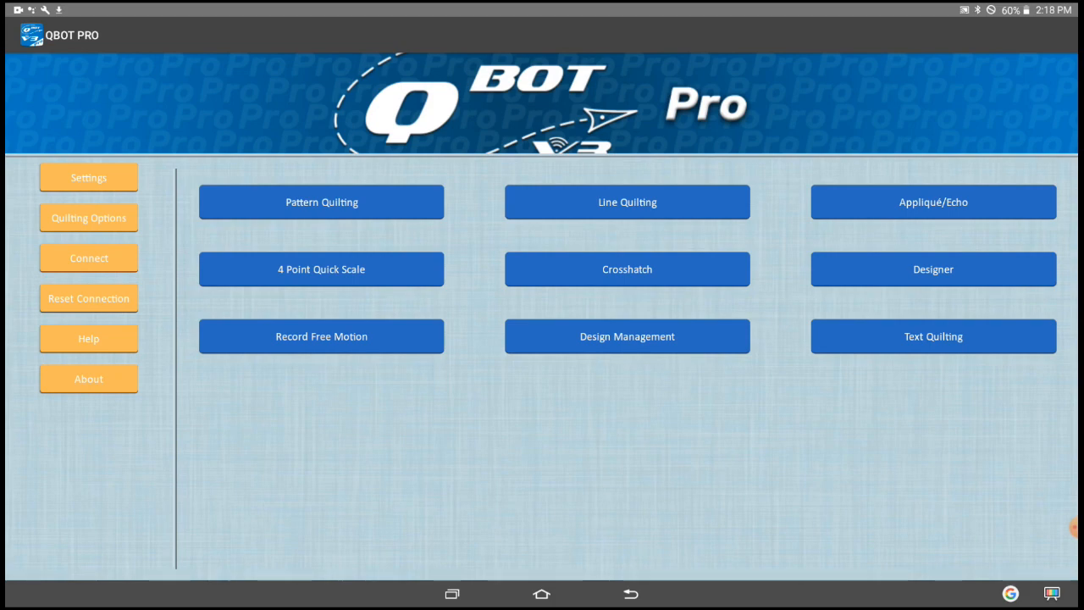
- Define a new four-corner quilting area about 45 by 11.7 inches in the Designer
left_click(935, 271)
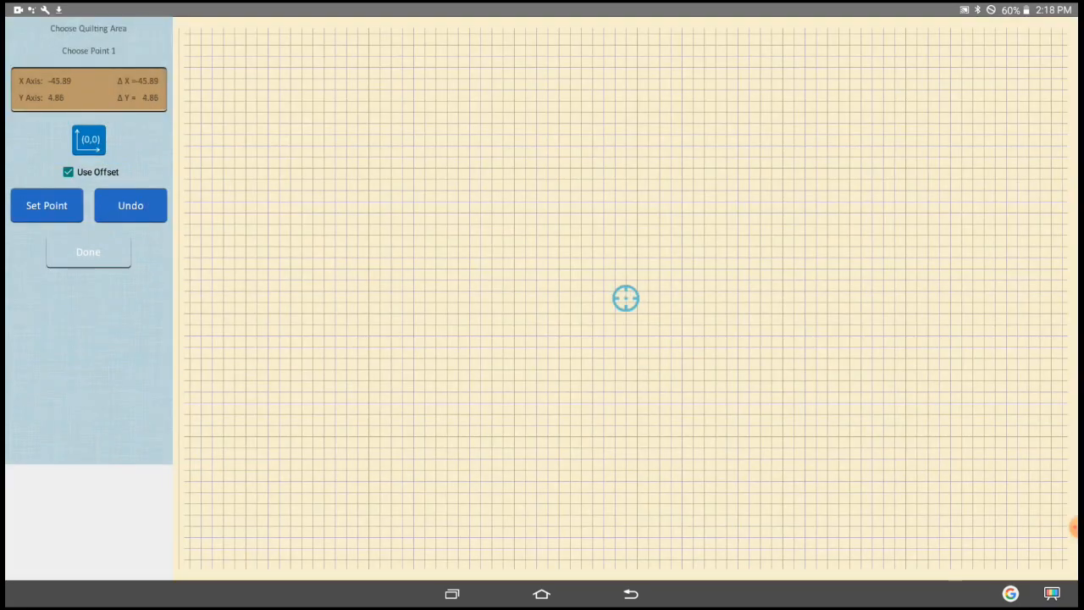
left_click(47, 205)
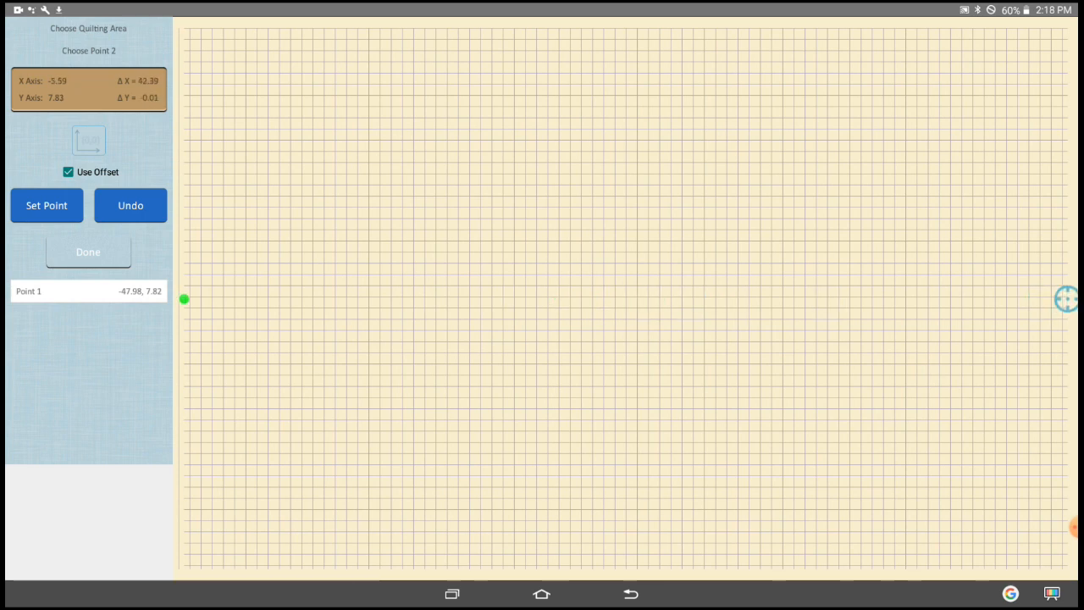
left_click(47, 205)
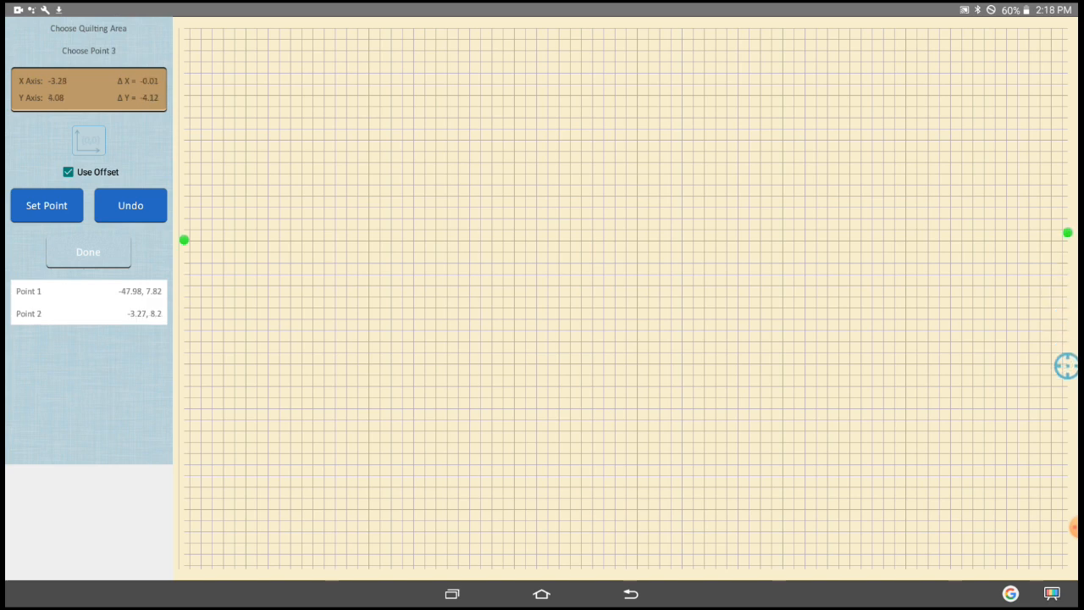
left_click(48, 205)
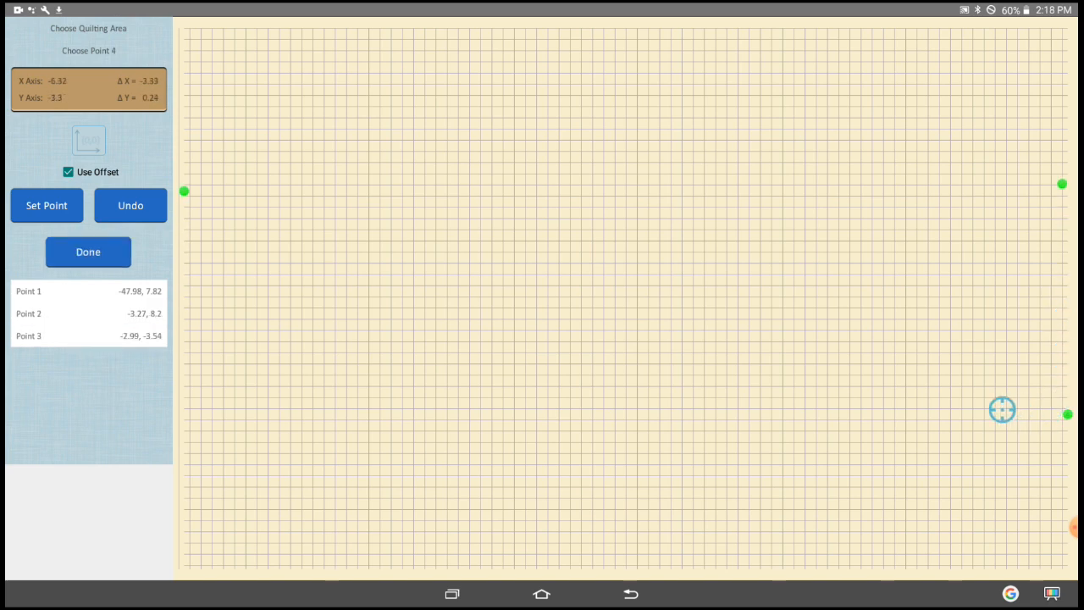
left_click_drag(1003, 408, 637, 402)
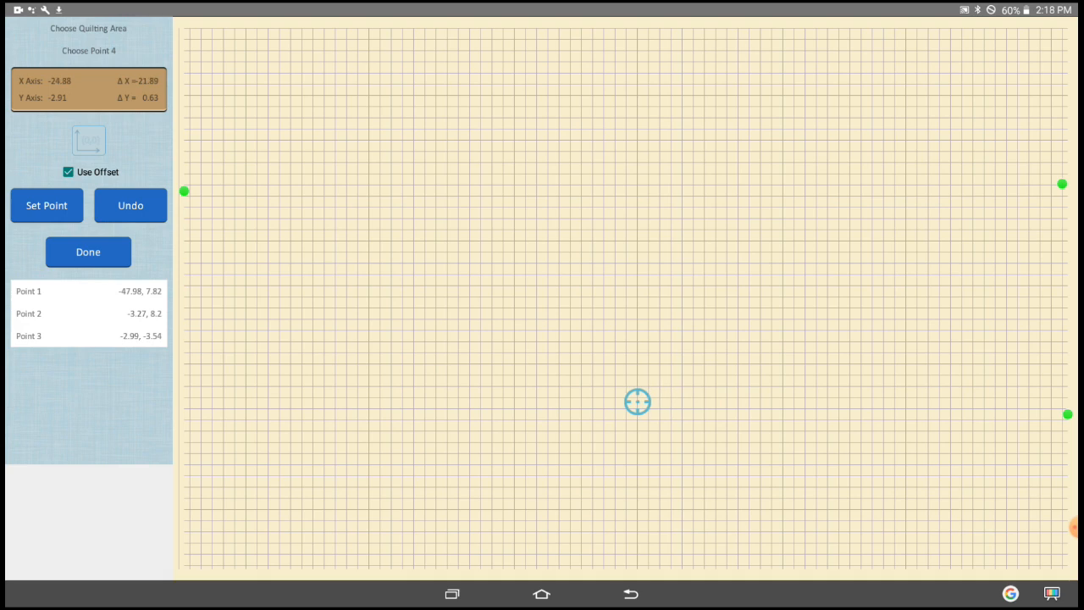
left_click_drag(637, 401, 278, 401)
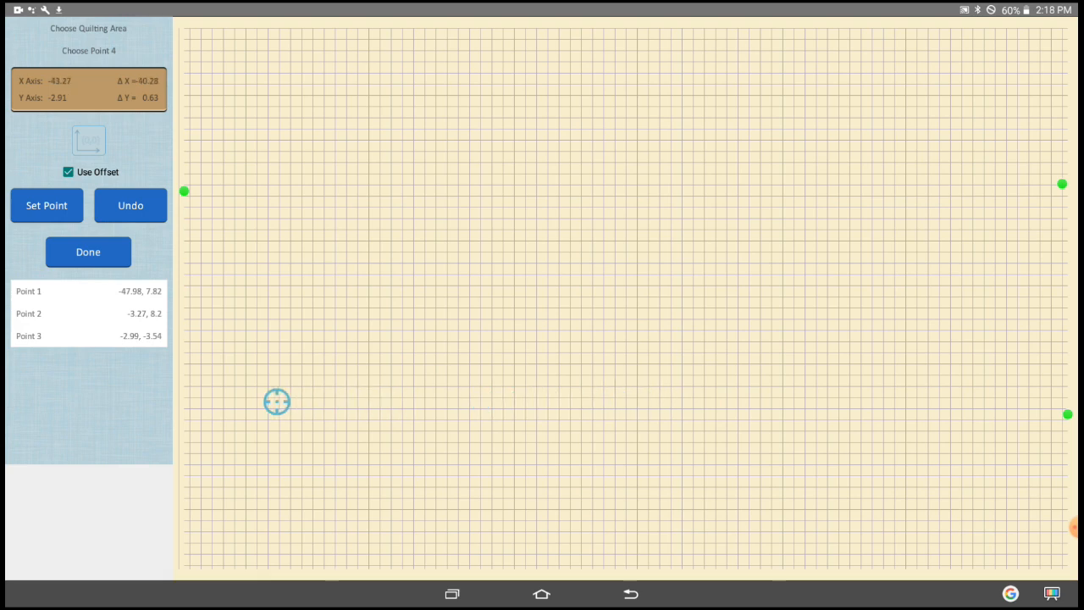
left_click(46, 205)
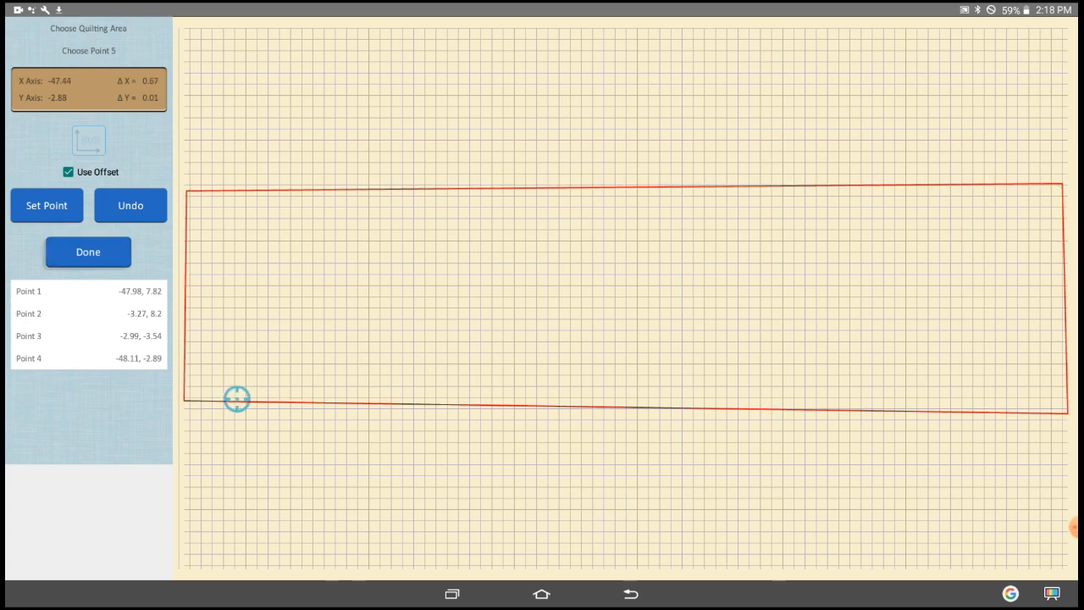
left_click(81, 250)
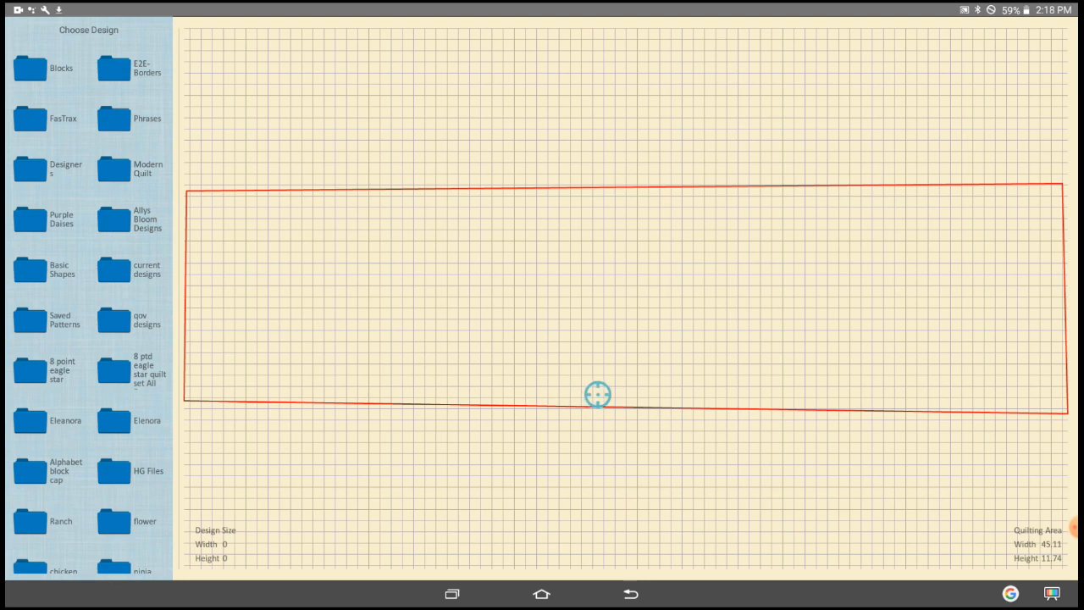
- Centre the positioning point in the area and begin modifying the repeated cottage pattern
left_click_drag(596, 393, 596, 322)
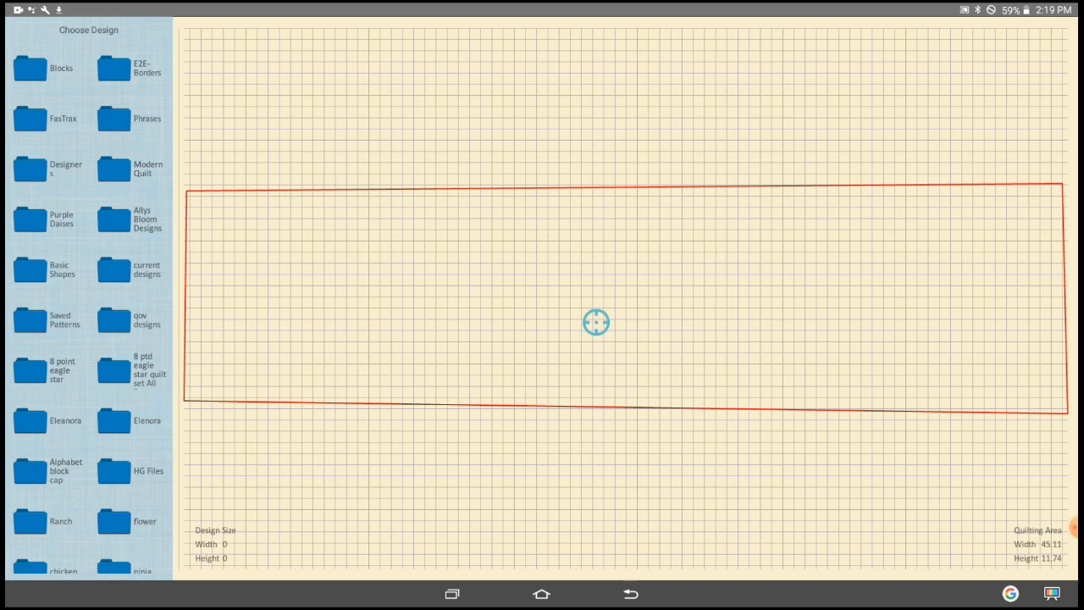
scroll("down", 3)
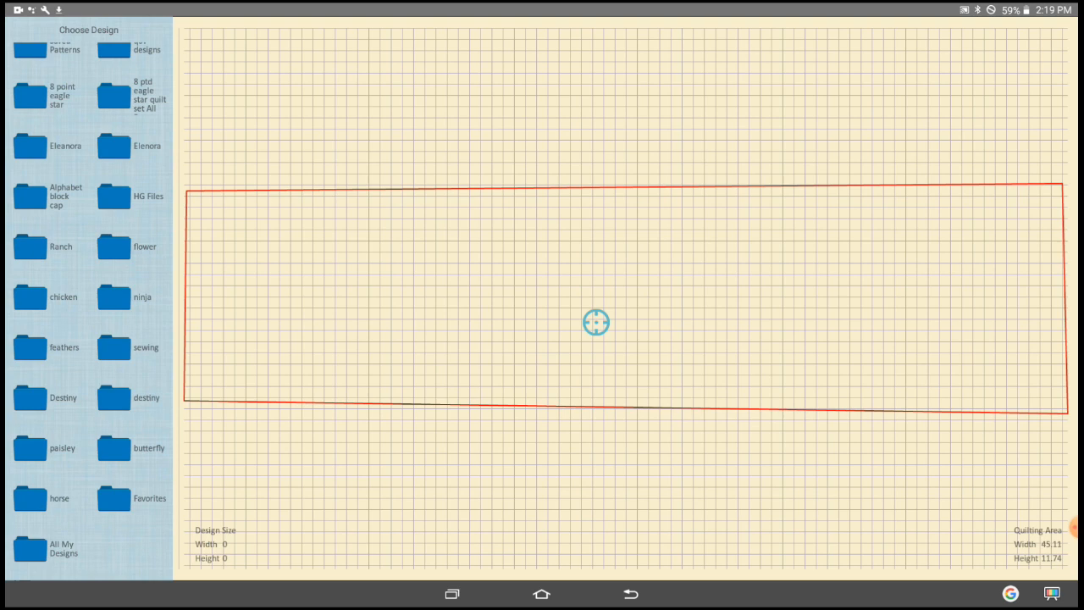
scroll("down", 3)
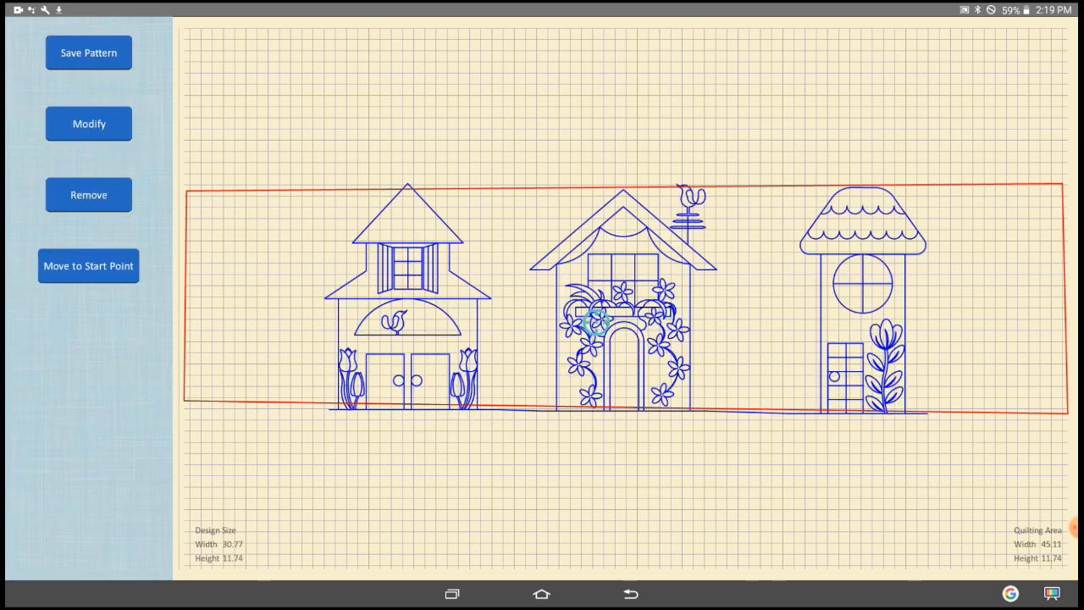
left_click(88, 124)
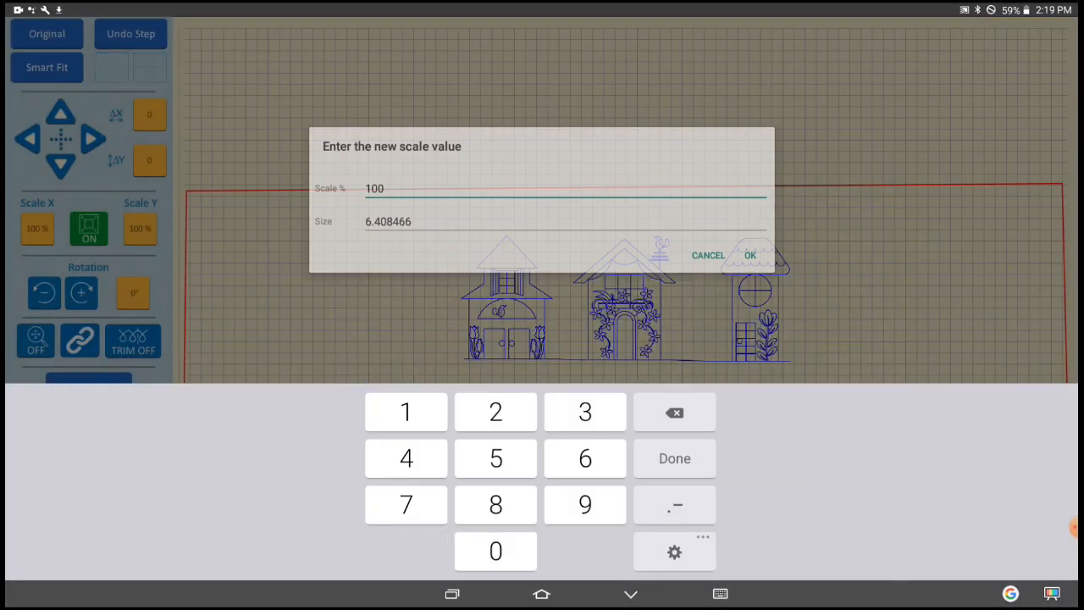
- Apply a smaller scale so the cottage rows repeat across the area, then back out to the remove-pattern prompt
left_click(749, 254)
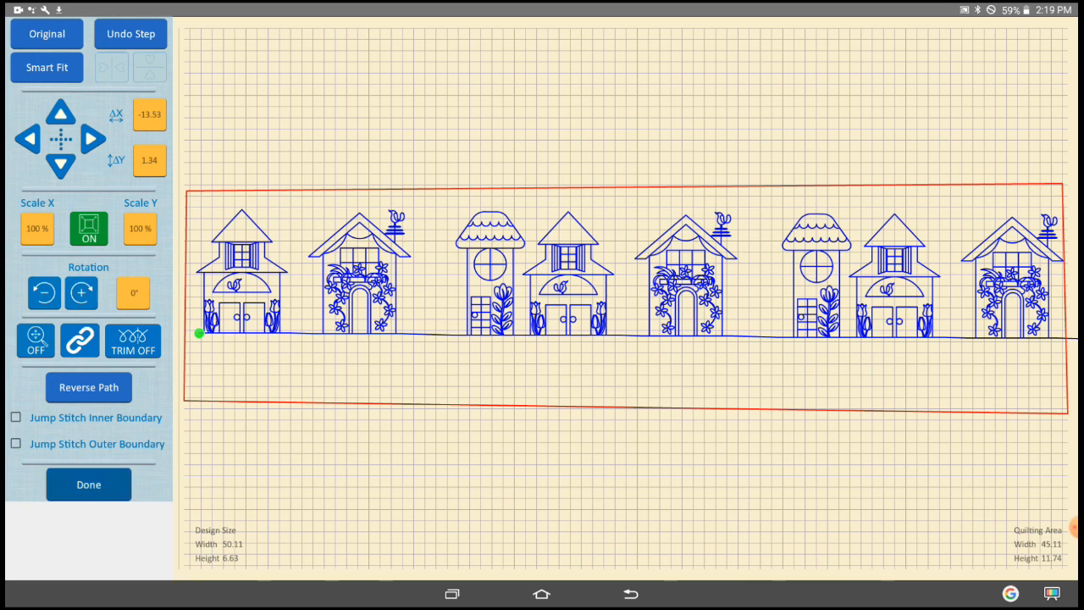
left_click(85, 483)
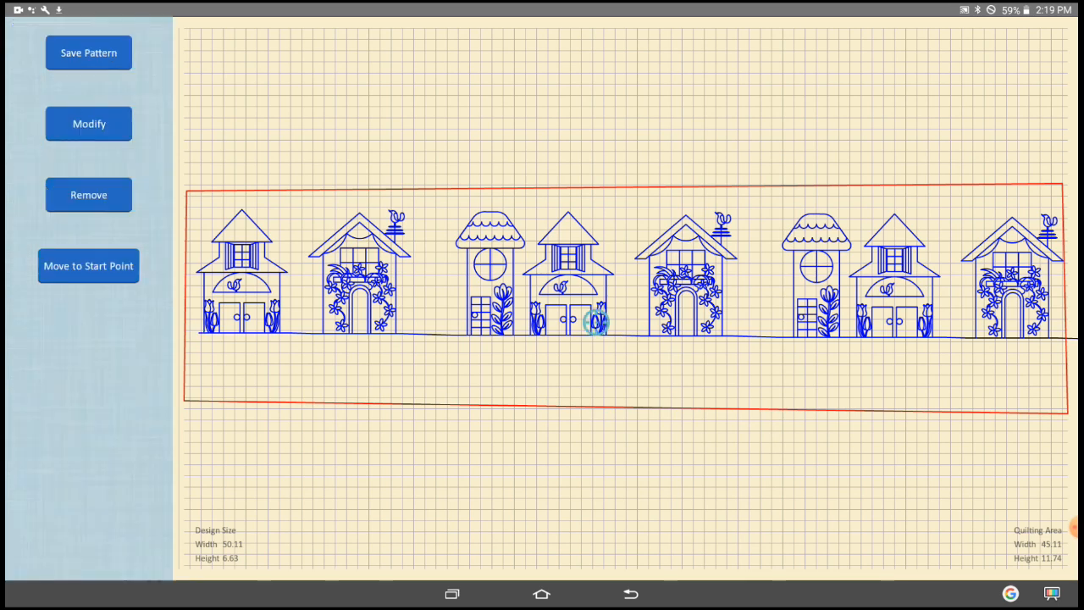
left_click(89, 265)
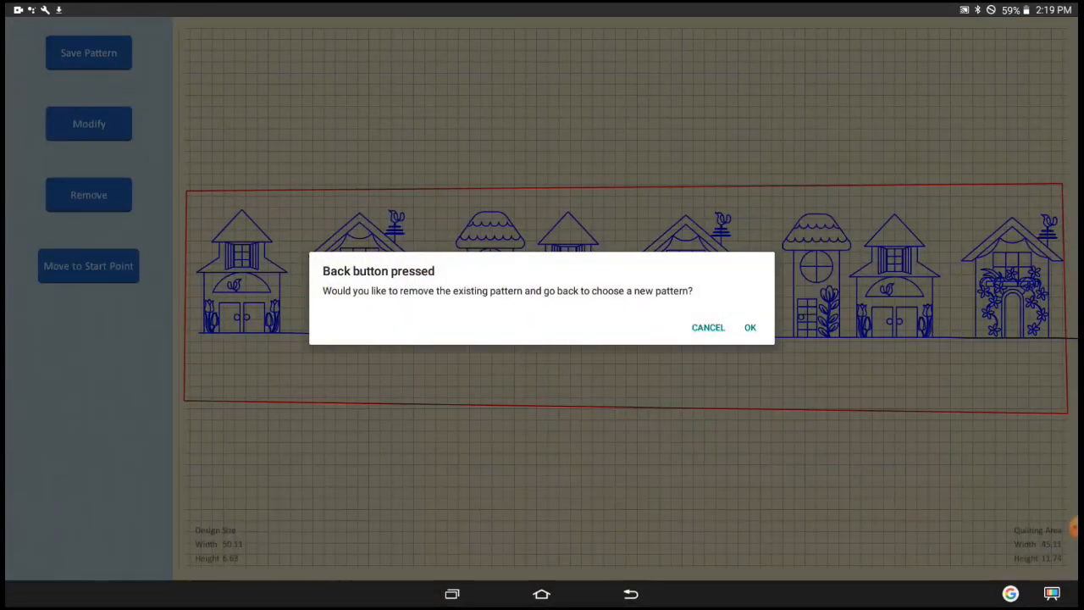
- Remove the cottage pattern and return through the main menu to the tablet home screen
left_click(749, 327)
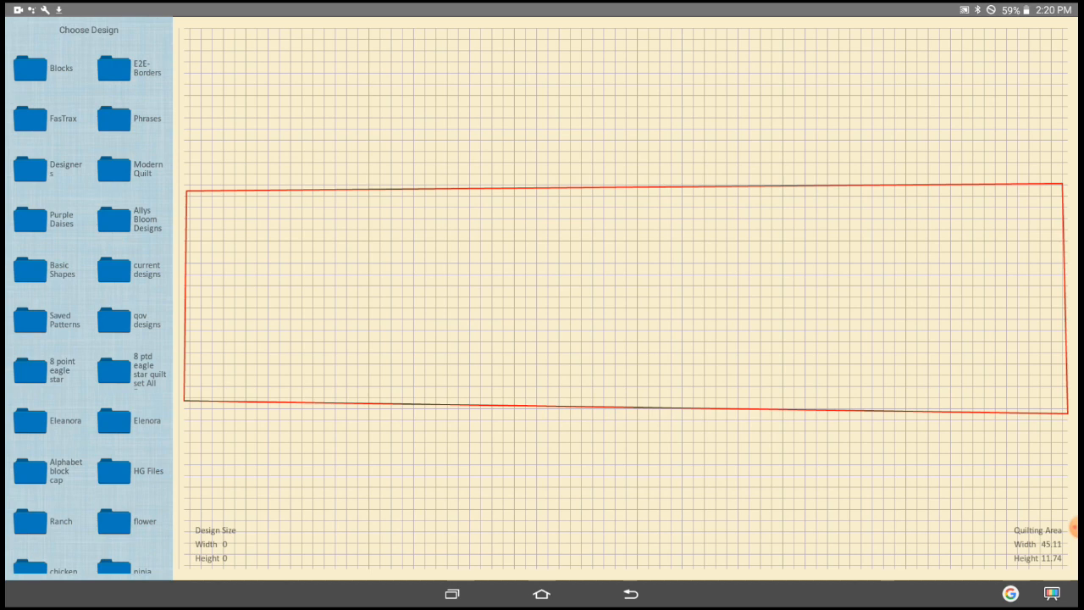
left_click(595, 322)
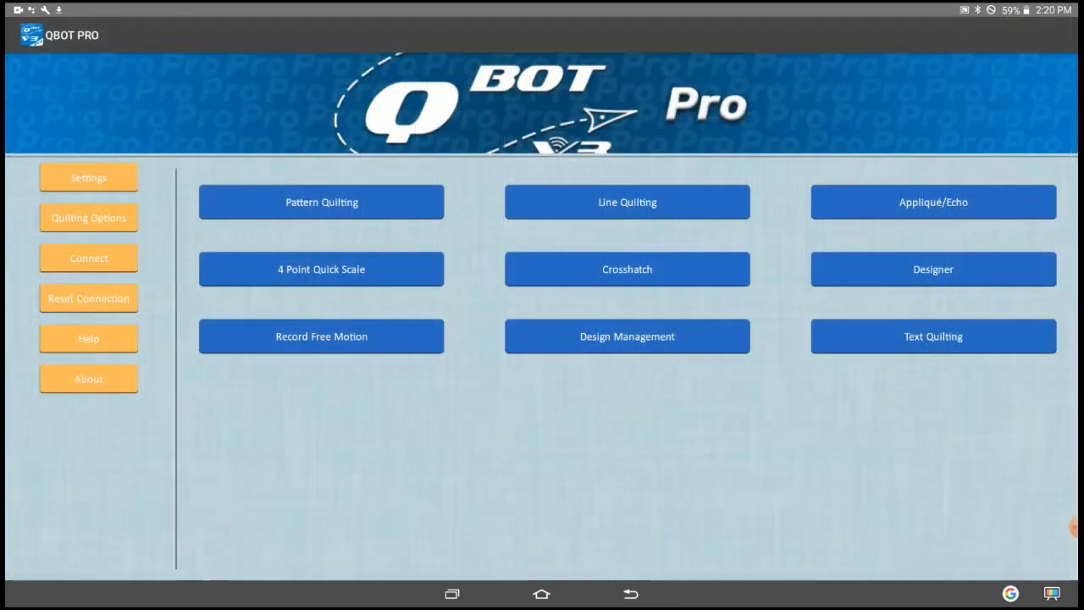
left_click(542, 593)
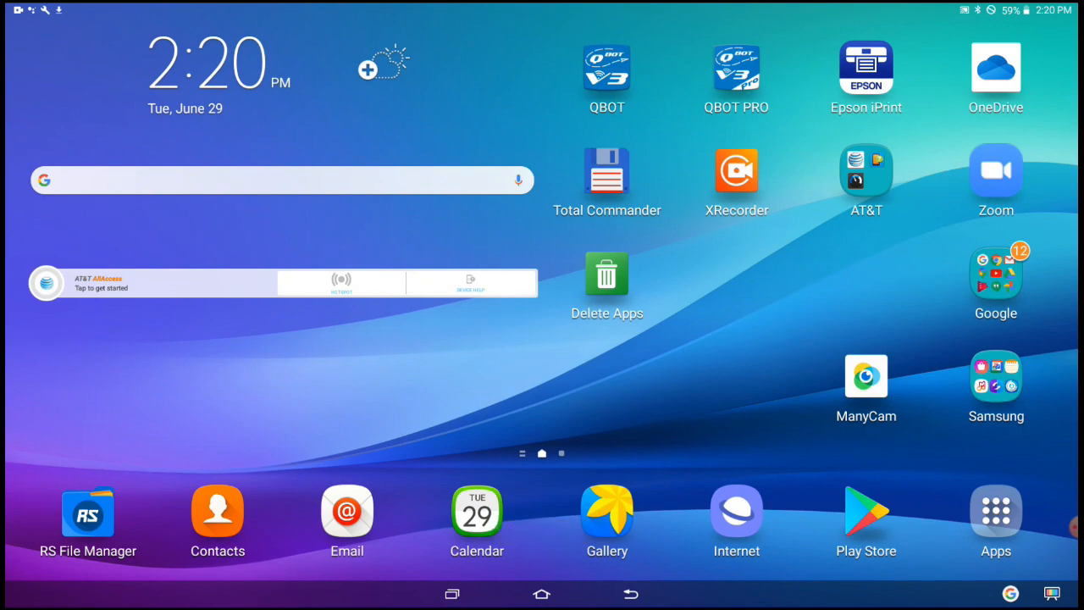
- Relaunch QBOT PRO and enter the Designer, reaching the design on/off quilt choice
left_click(735, 66)
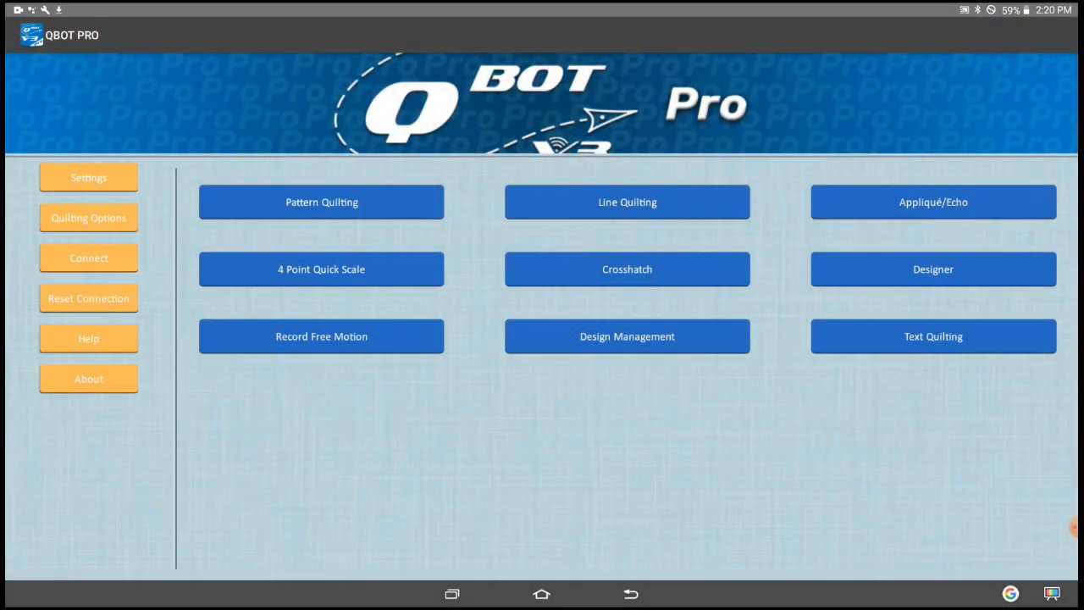
left_click(933, 269)
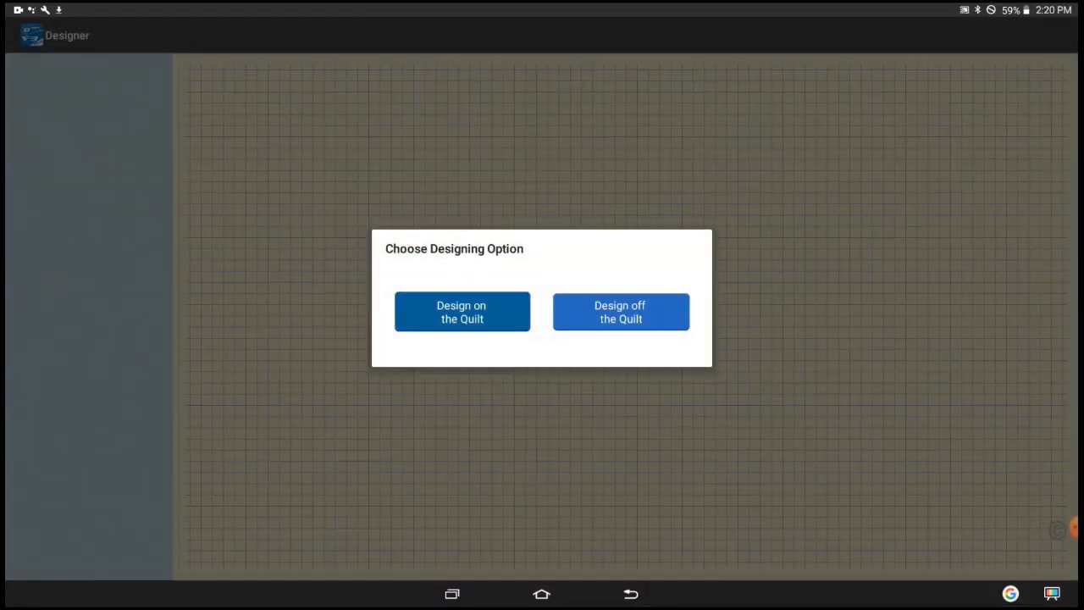
- Design on the quilt, set the four corners of a new quilting area and place the butterfly at 127%
left_click(461, 311)
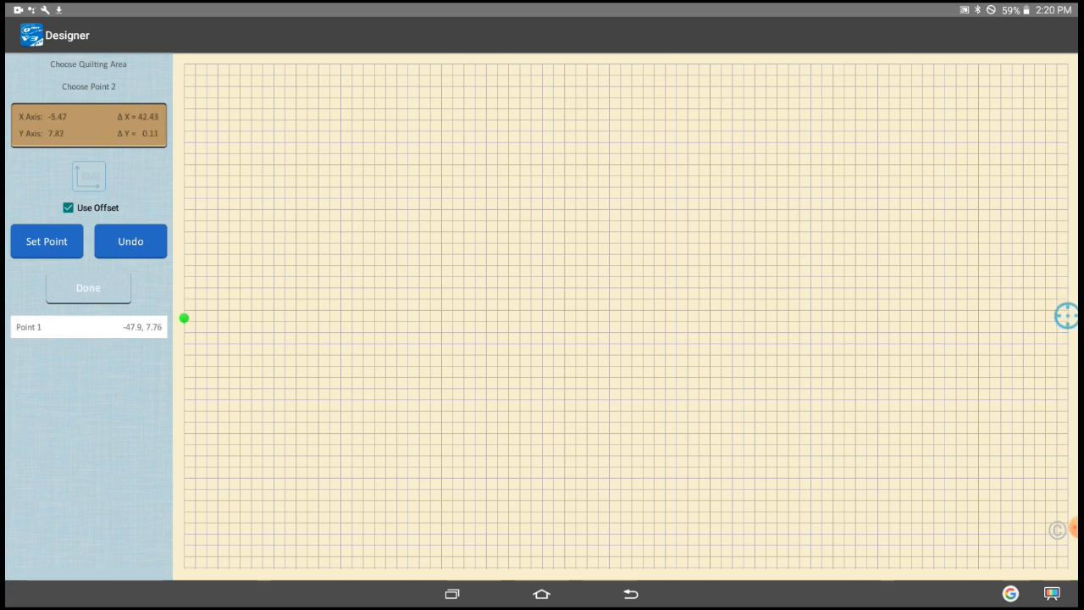
left_click(47, 241)
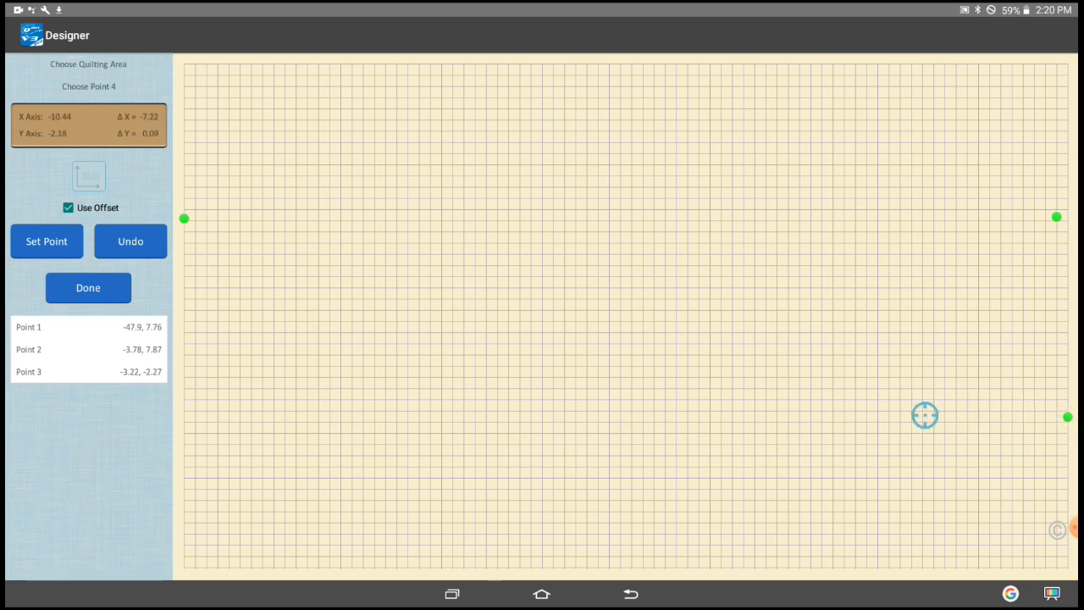
left_click_drag(925, 415, 525, 414)
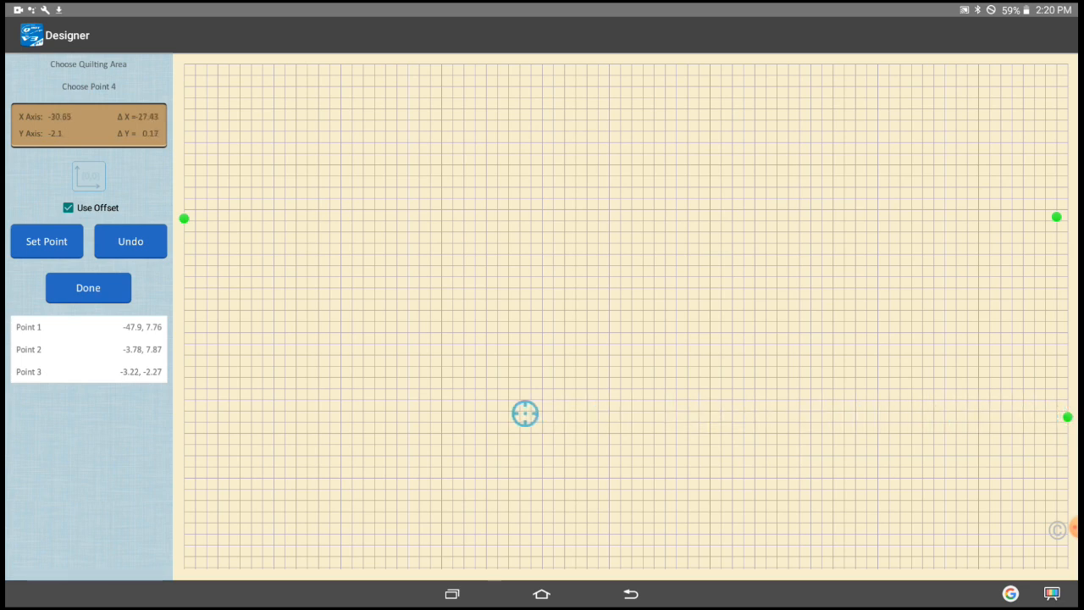
left_click_drag(525, 413, 185, 413)
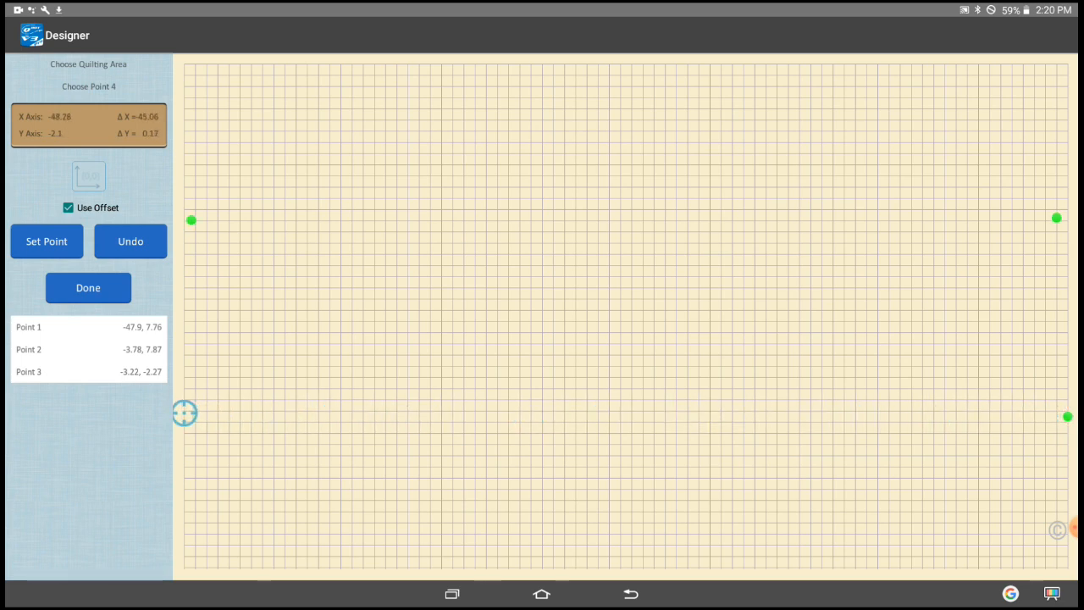
left_click(88, 288)
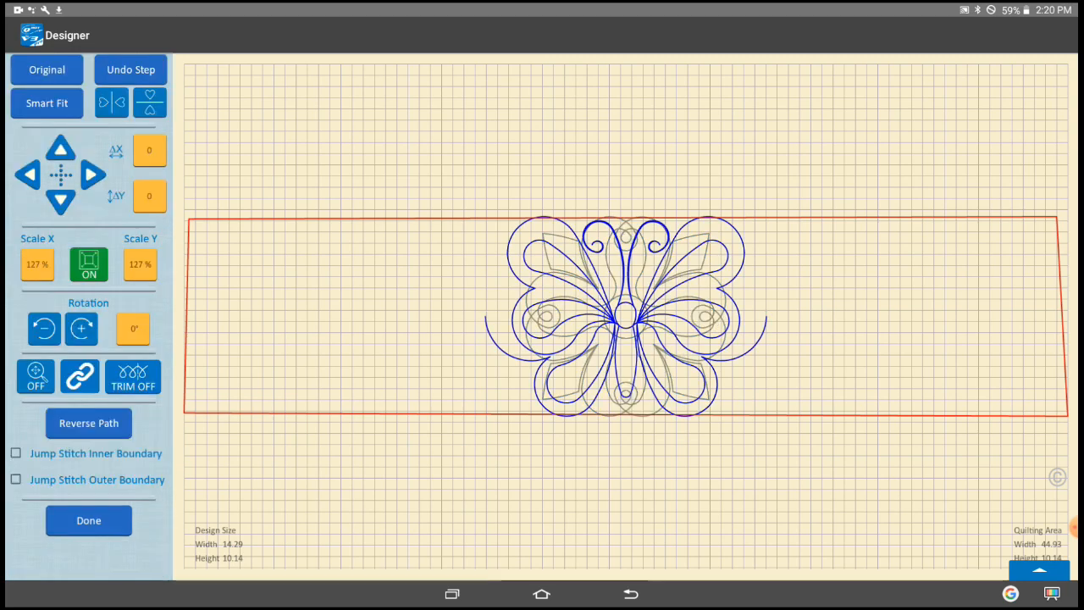
- Rescale the butterfly to 100%, add a flower beside it at its own scale, and proceed to Linking
left_click(37, 264)
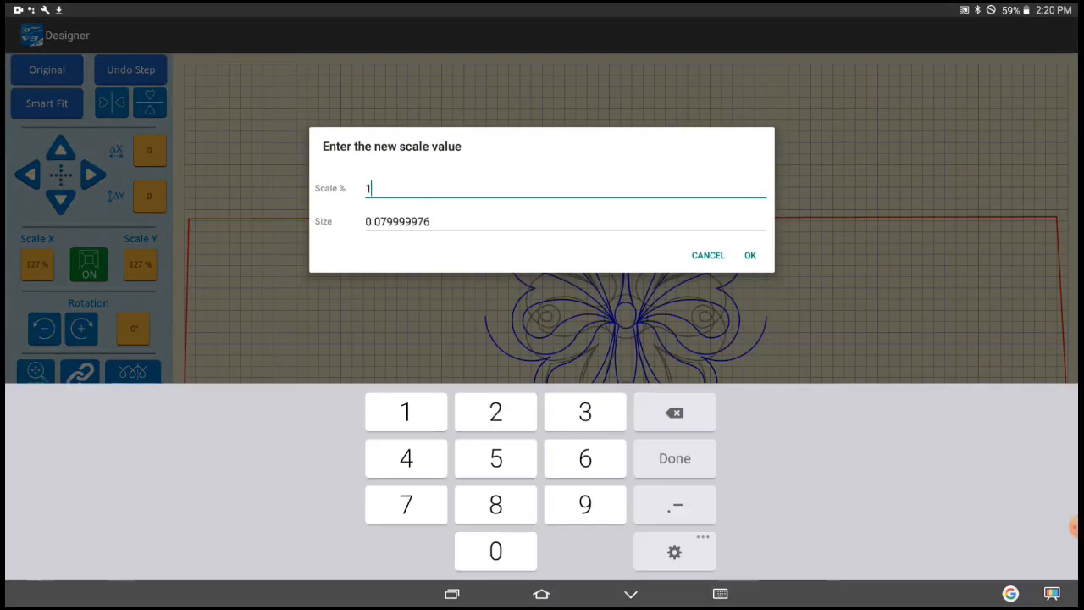
left_click(749, 254)
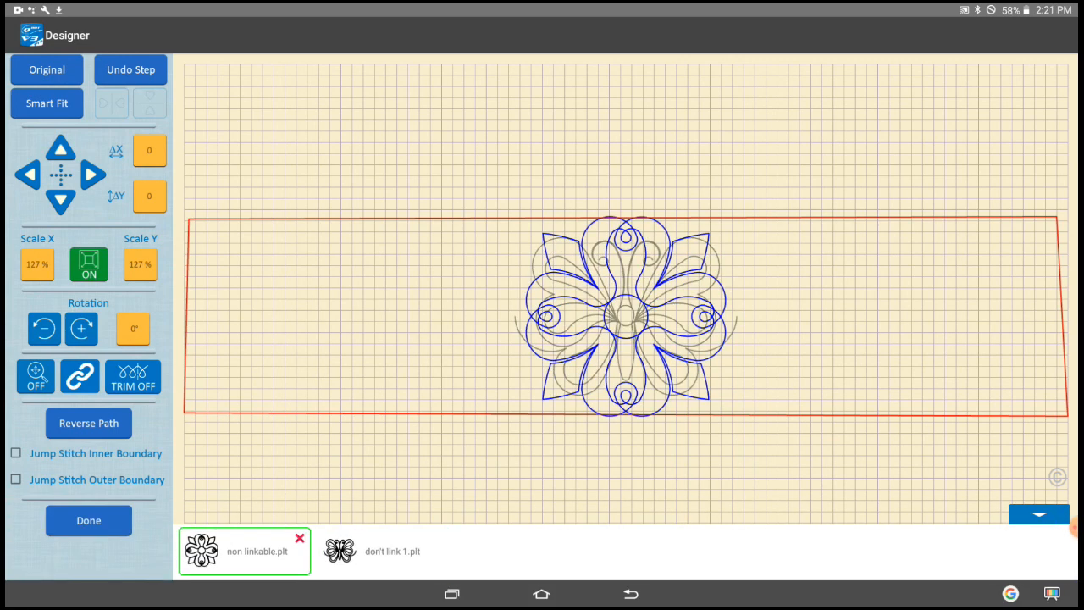
left_click(38, 265)
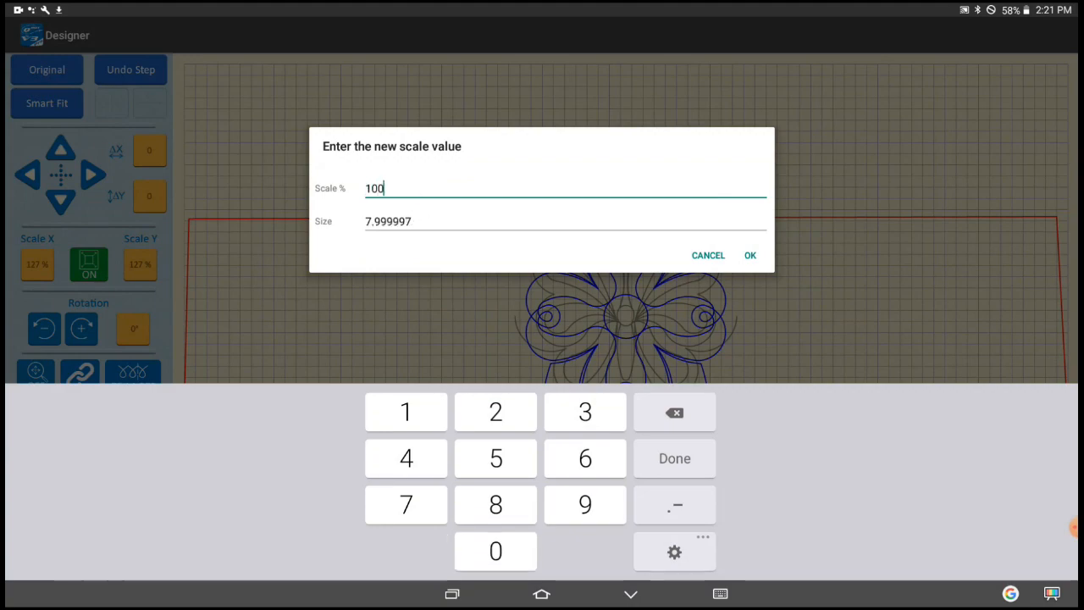
left_click(751, 254)
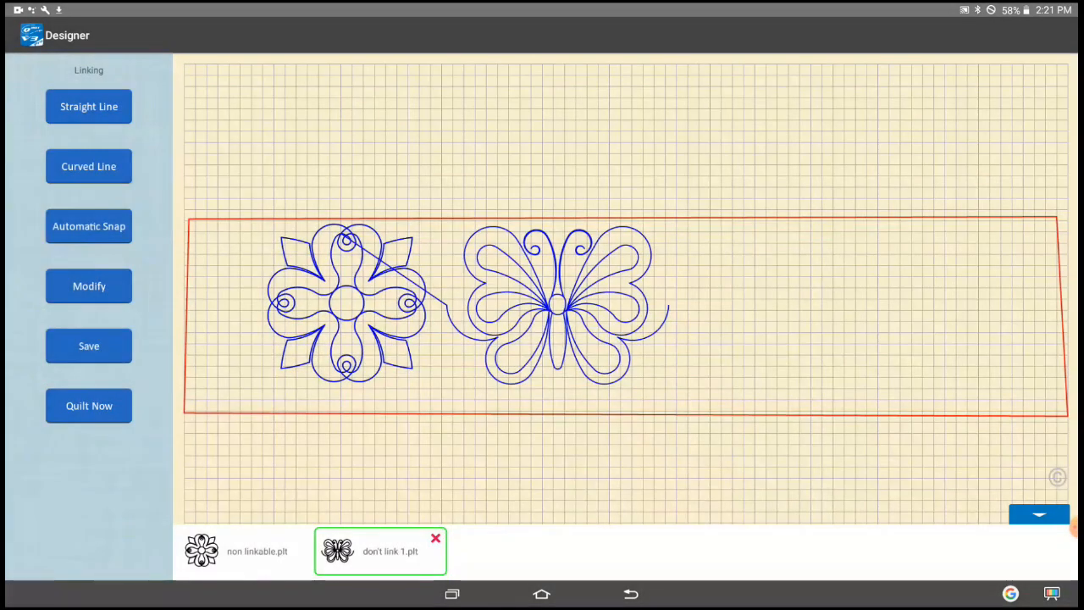
left_click(536, 373)
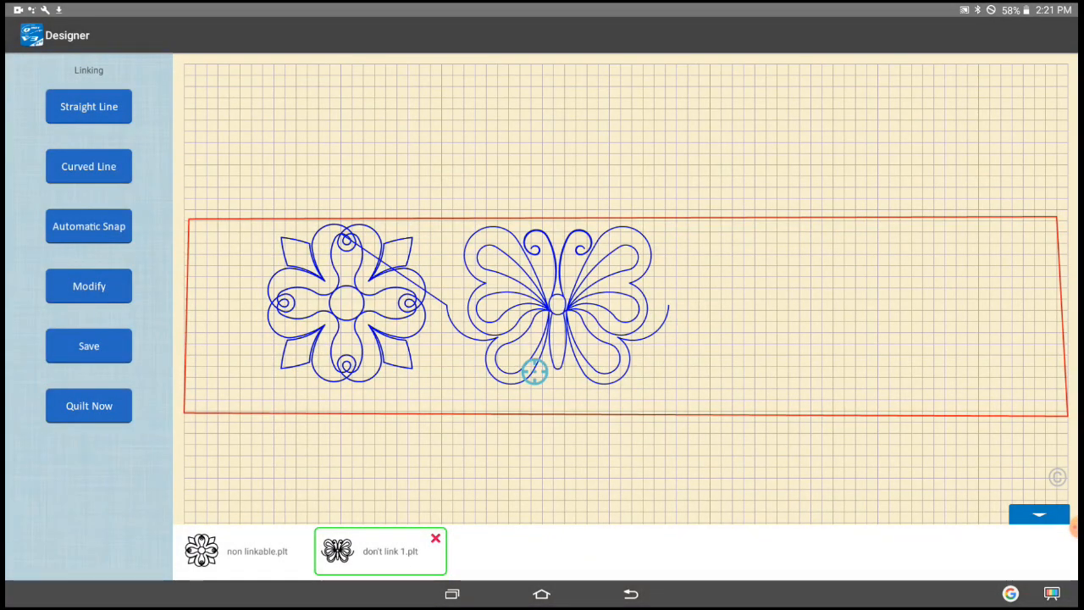